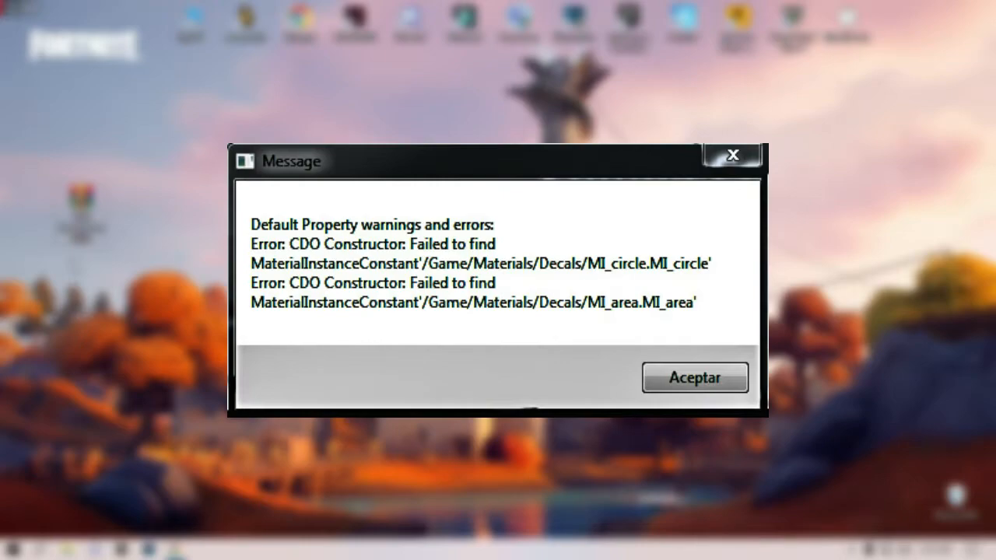
Step: Dismiss the CDO Constructor error and extract the fix RAR archive to a folder
{"action": "left_click", "coordinate": [694, 378]}
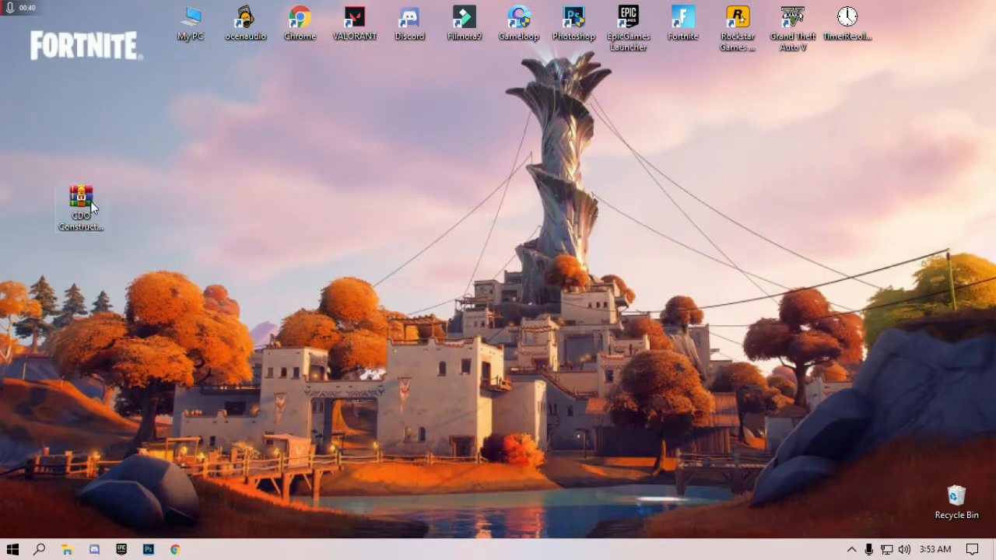
{"action": "right_click", "coordinate": [81, 194]}
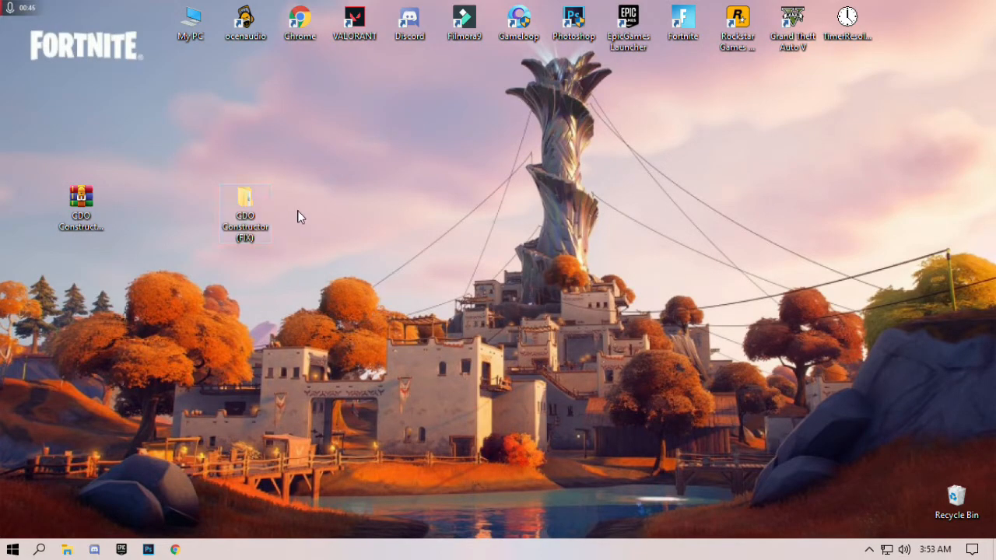
Step: Copy the GameUserSettings file from the fix folder's game user settings subfolder
{"action": "double_click", "coordinate": [246, 199]}
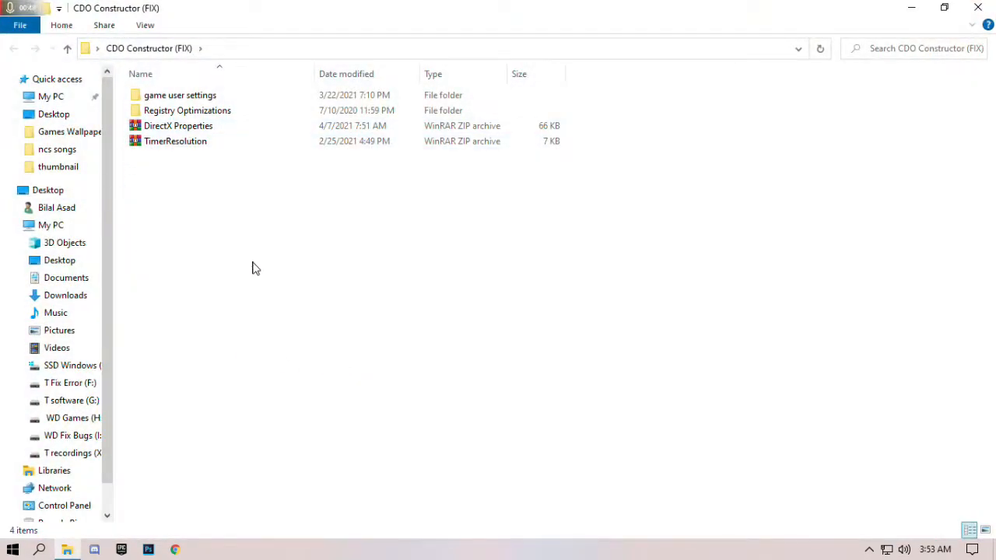
{"action": "left_click", "coordinate": [180, 95]}
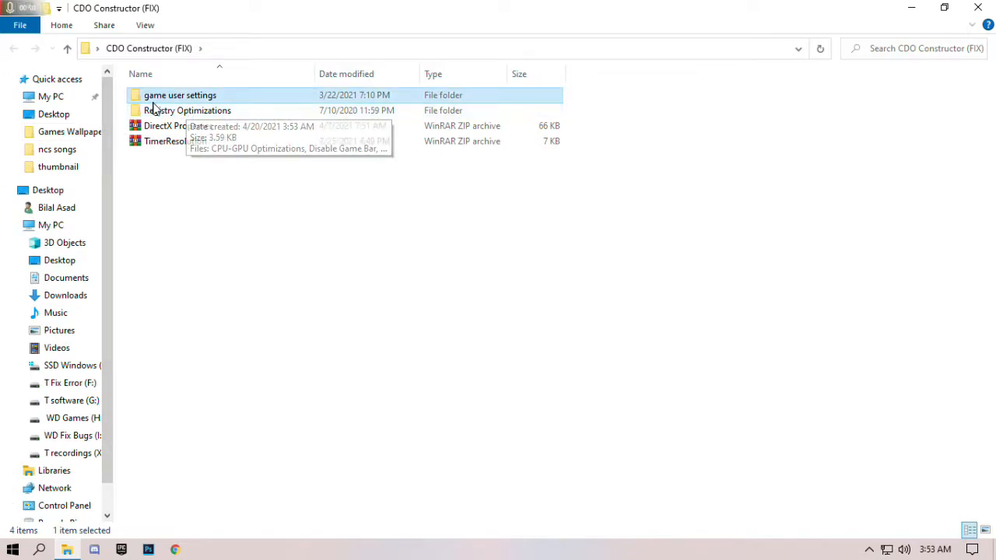
{"action": "double_click", "coordinate": [180, 95]}
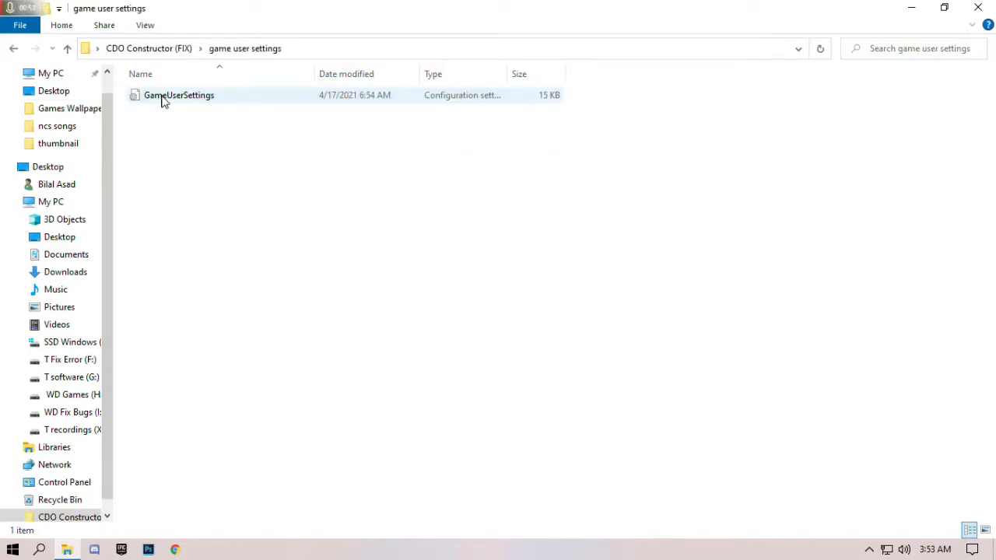
{"action": "right_click", "coordinate": [177, 95]}
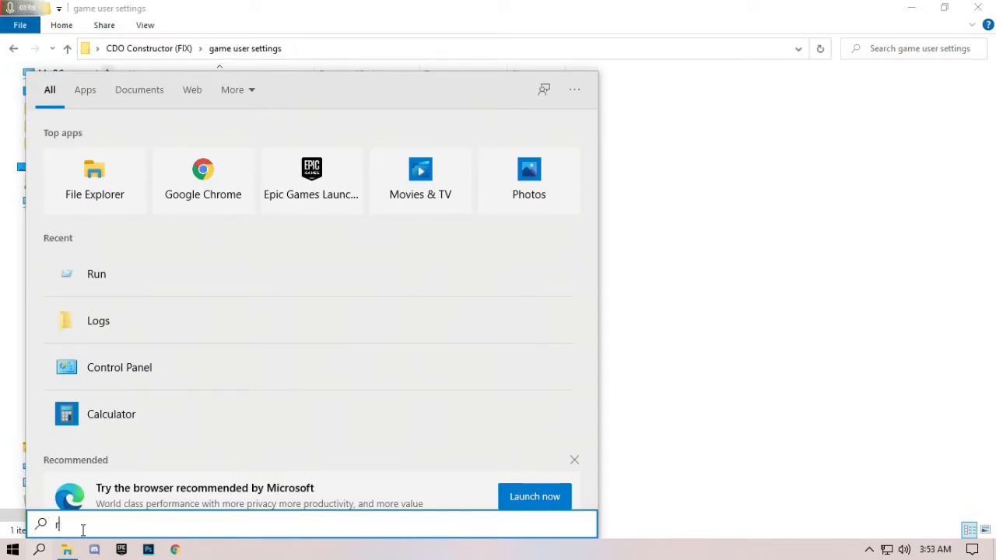
Step: Launch the AppData folder via the Run dialog with 'appdata'
{"action": "type", "text": "un"}
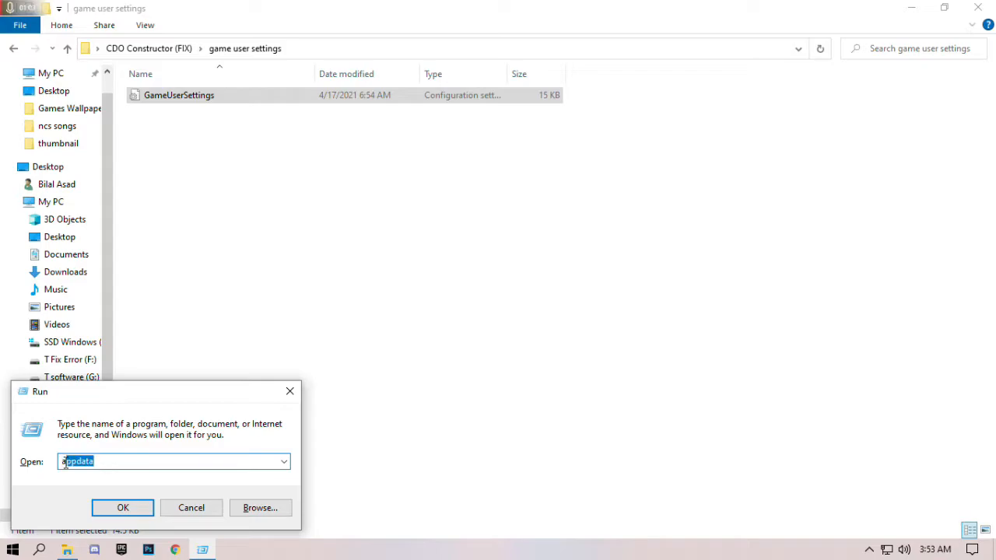
{"action": "type", "text": "appl"}
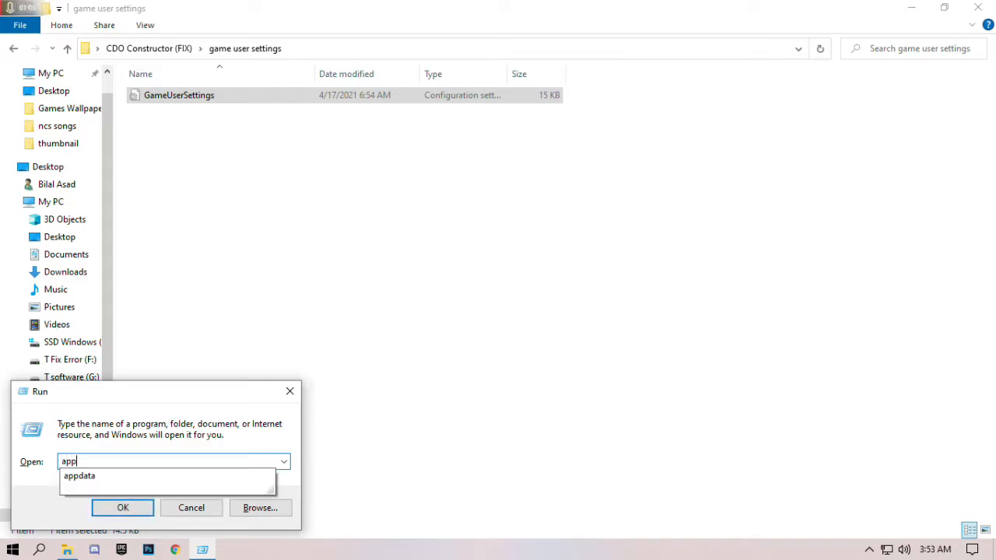
{"action": "type", "text": "data"}
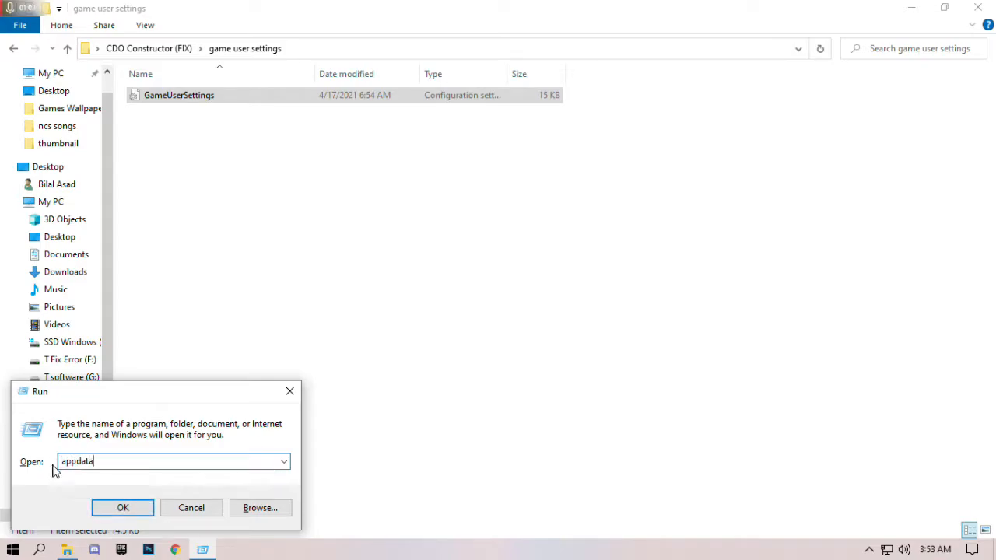
{"action": "left_click", "coordinate": [121, 507]}
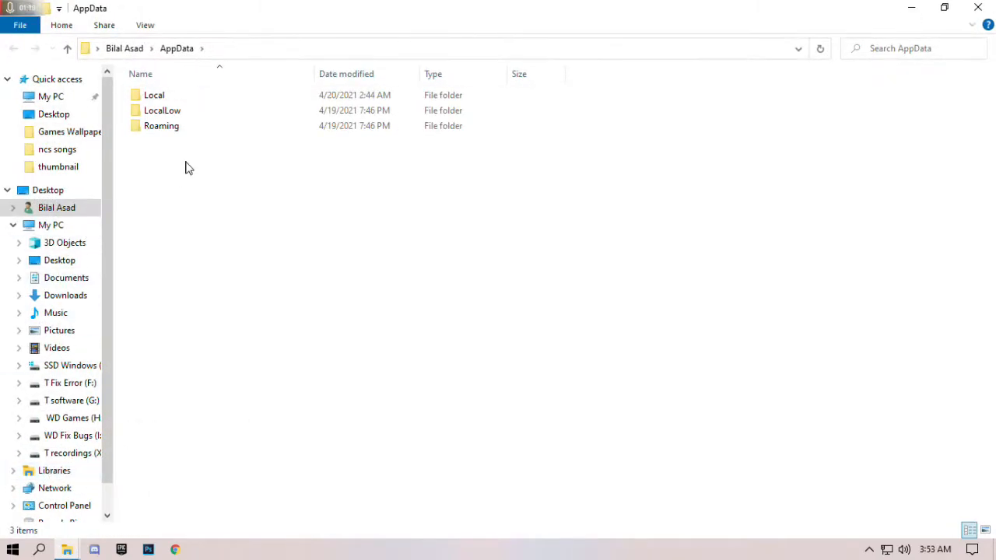
Step: Browse to Local > FortniteGame > Saved > Config > WindowsClient
{"action": "double_click", "coordinate": [154, 95]}
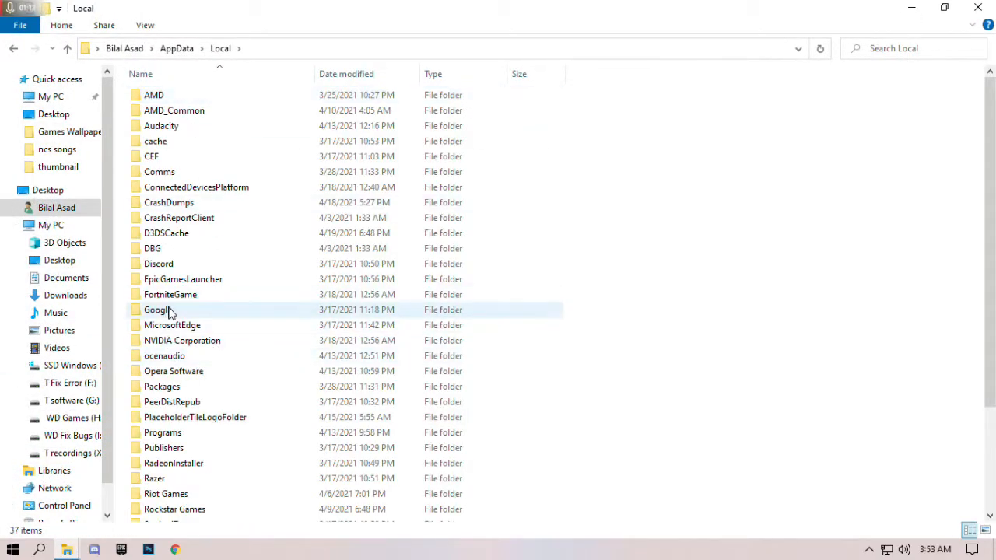
{"action": "double_click", "coordinate": [170, 294]}
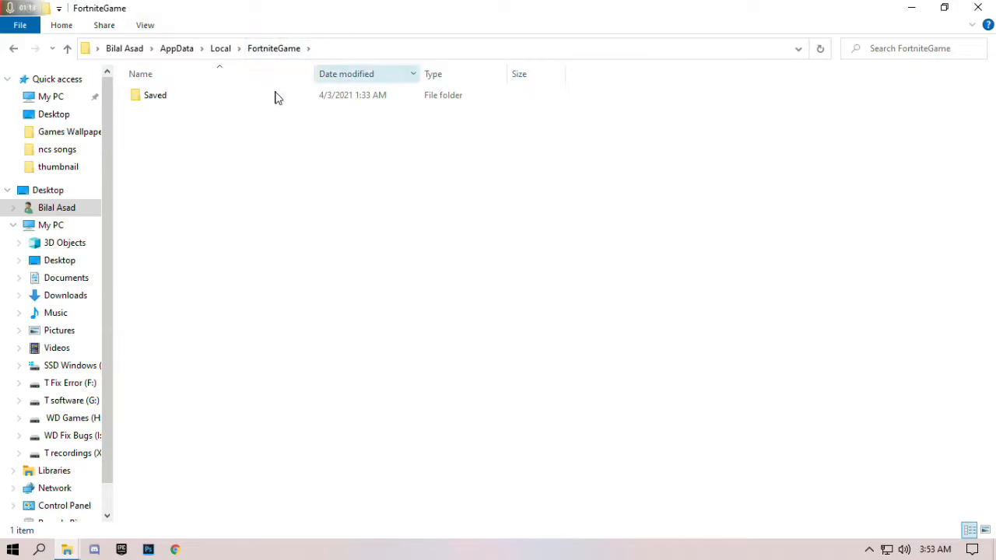
{"action": "double_click", "coordinate": [156, 95]}
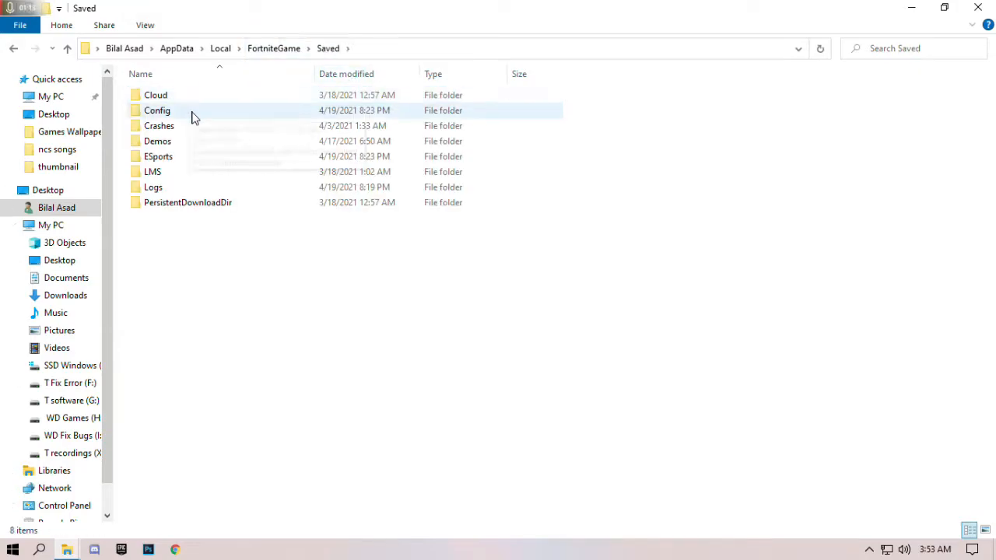
{"action": "double_click", "coordinate": [156, 109]}
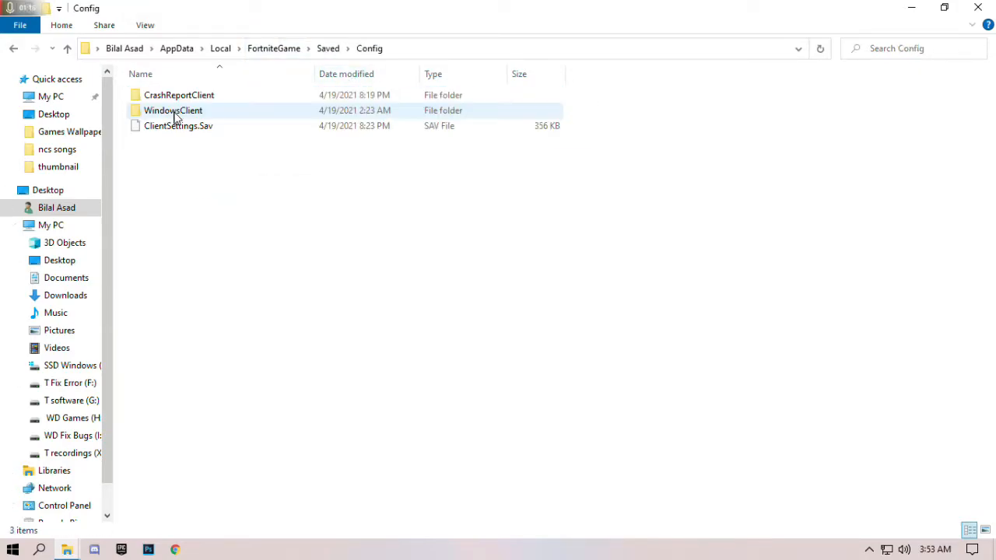
{"action": "mouse_move", "coordinate": [194, 112]}
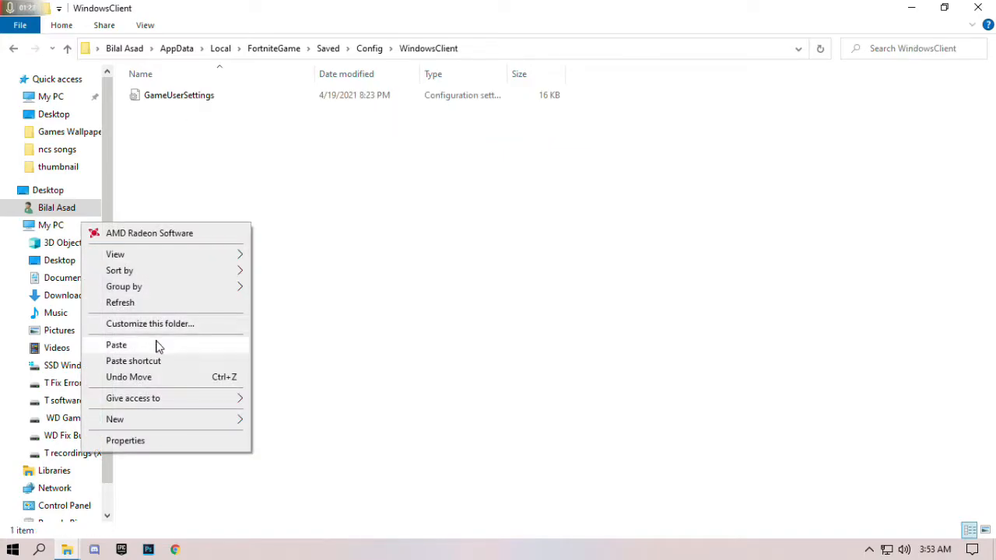
Step: Paste GameUserSettings there, replacing the existing file, and return to the fix folder
{"action": "left_click", "coordinate": [115, 346]}
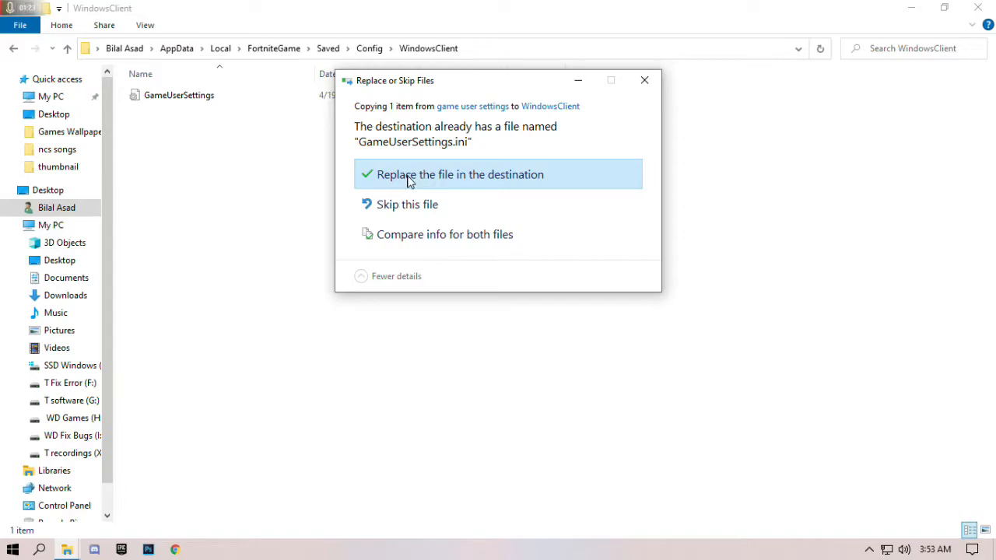
{"action": "left_click", "coordinate": [460, 174]}
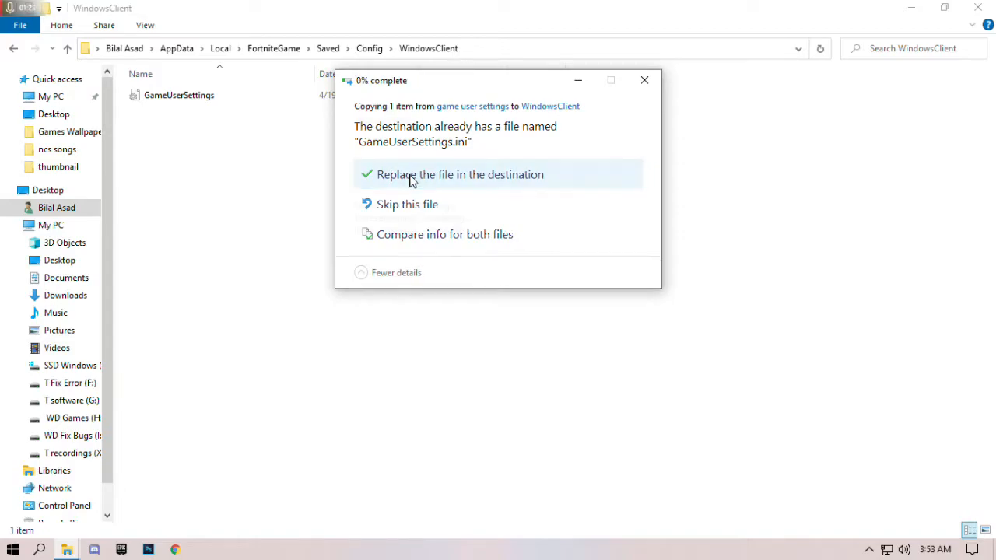
{"action": "left_click", "coordinate": [461, 174]}
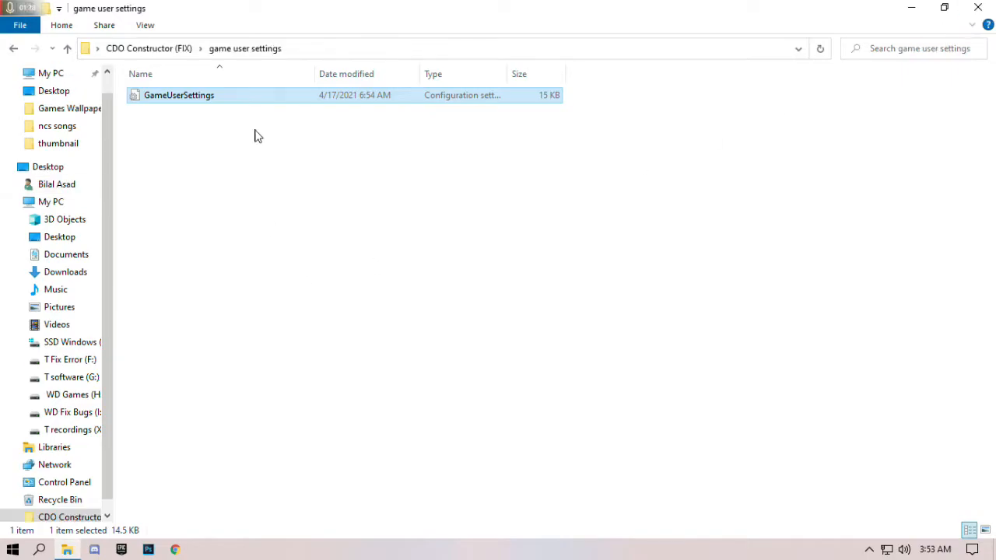
Step: Merge the CPU-GPU Optimizations registry file, confirming UAC and the Registry Editor warning
{"action": "left_click", "coordinate": [12, 47]}
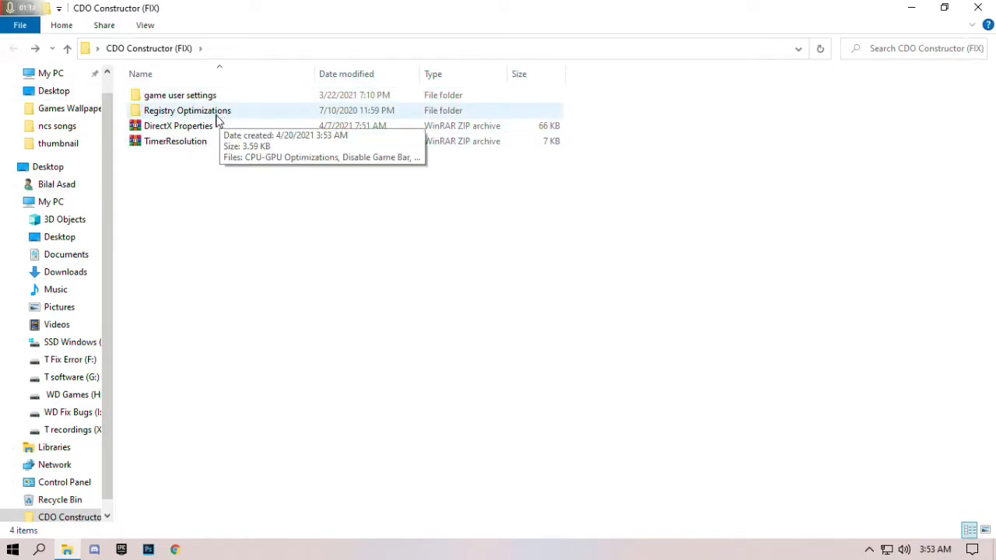
{"action": "double_click", "coordinate": [186, 109]}
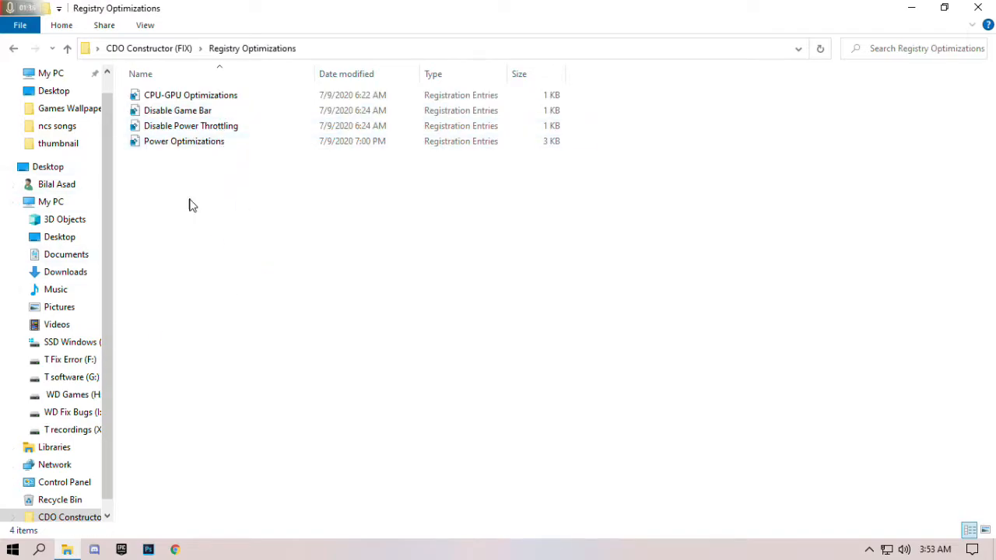
{"action": "right_click", "coordinate": [185, 95]}
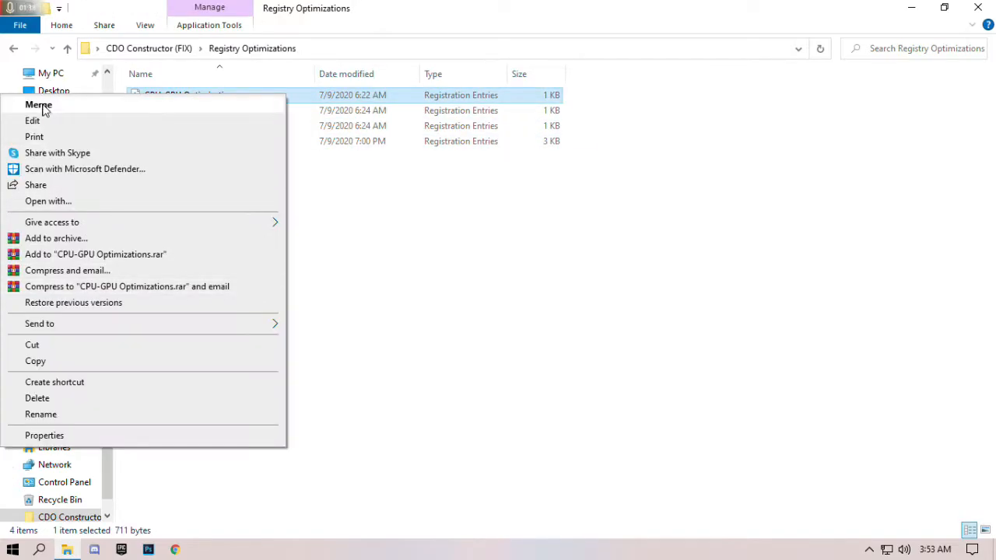
{"action": "left_click", "coordinate": [38, 104]}
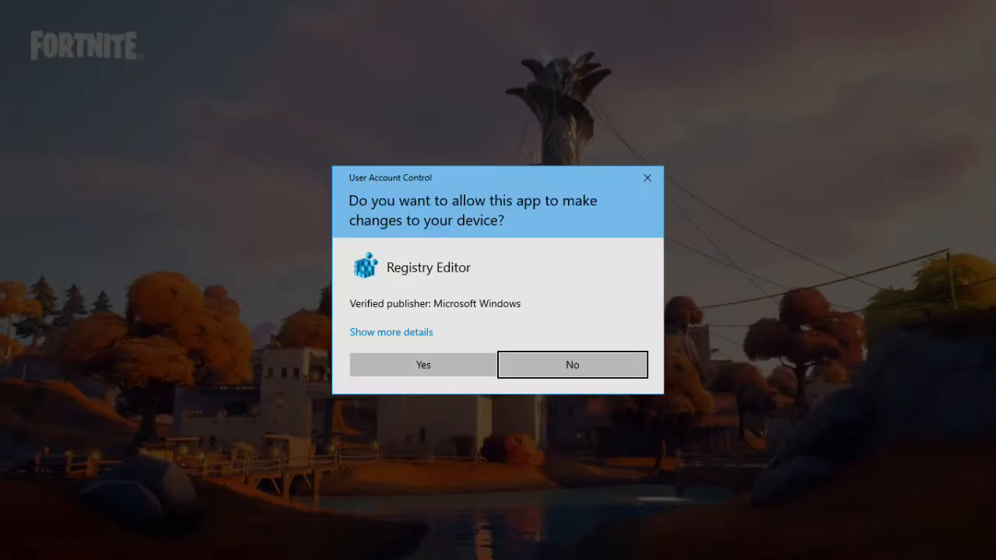
{"action": "left_click", "coordinate": [423, 364]}
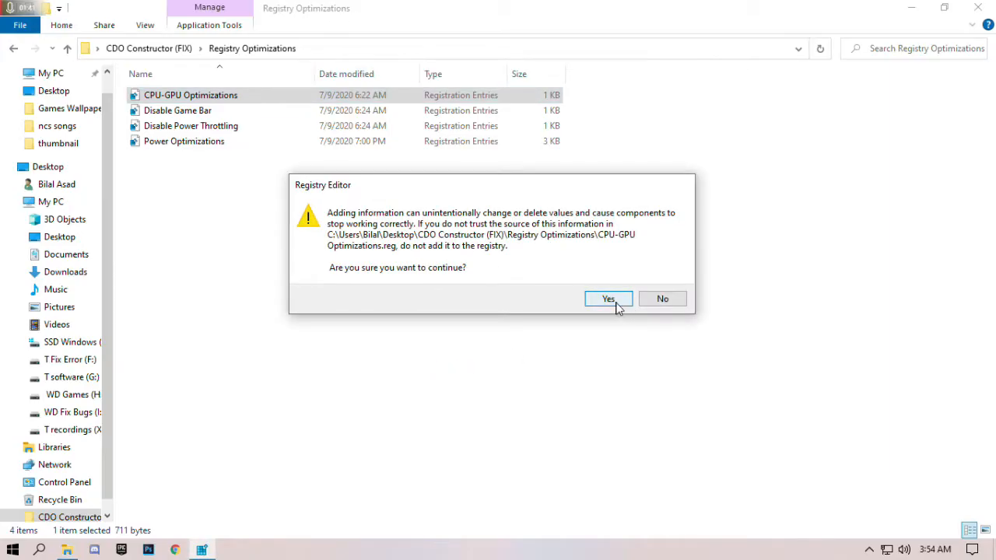
{"action": "mouse_move", "coordinate": [640, 330]}
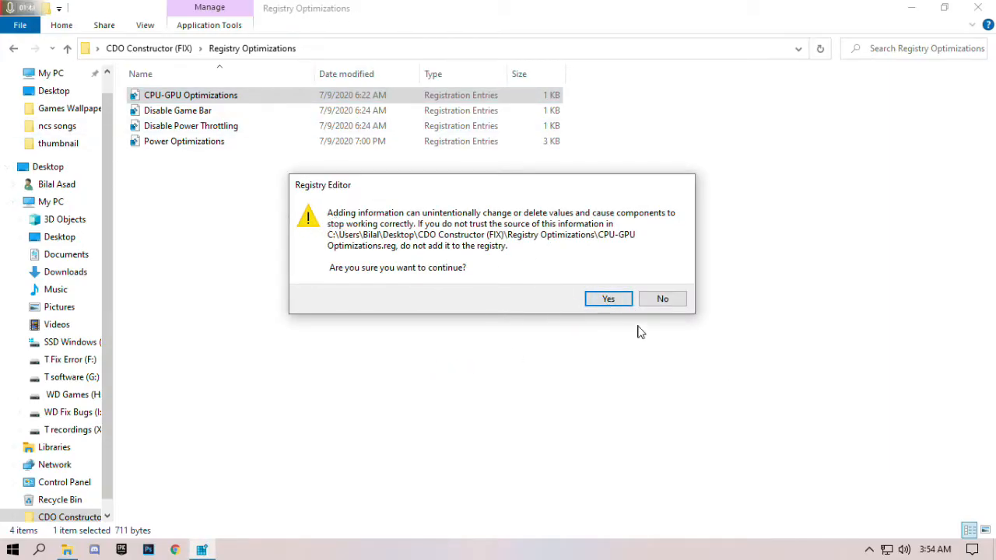
{"action": "left_click", "coordinate": [608, 298]}
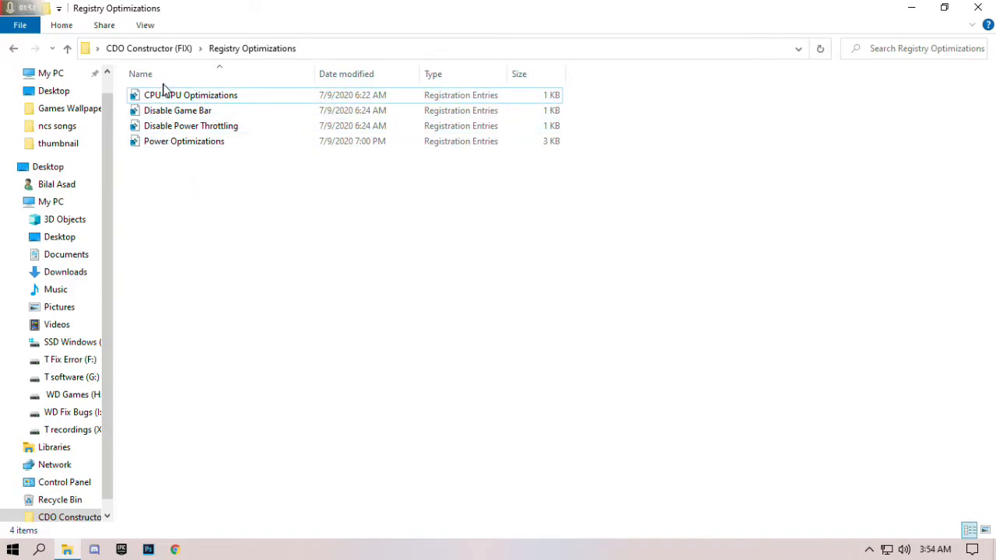
Step: Return to the CDO Constructor (FIX) folder and select the DirectX Properties archive
{"action": "left_click", "coordinate": [12, 48]}
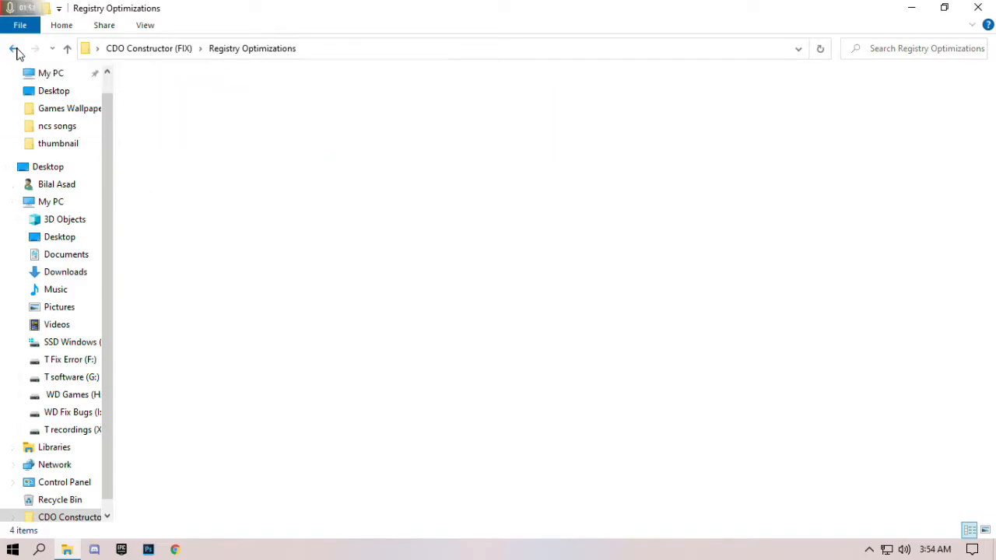
{"action": "left_click", "coordinate": [12, 49]}
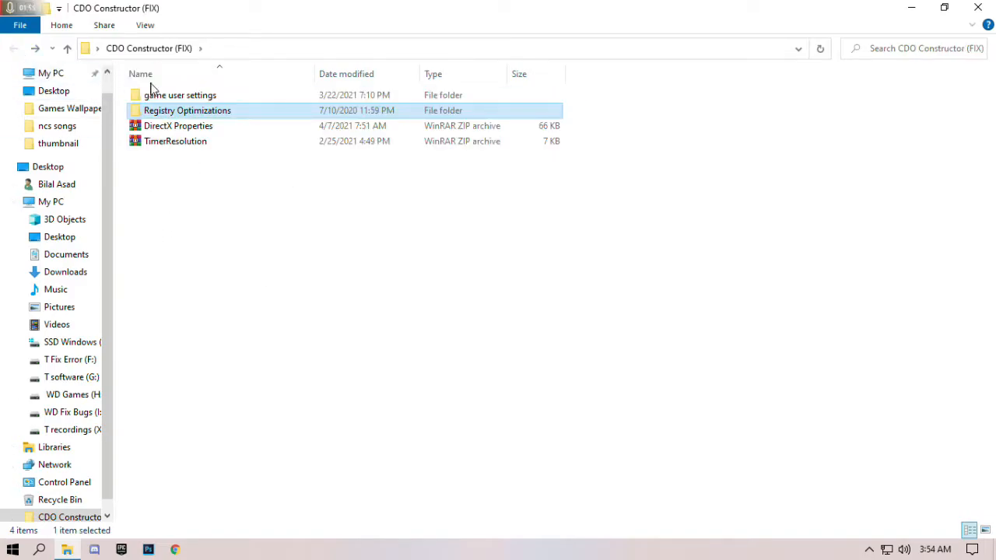
{"action": "left_click", "coordinate": [177, 125]}
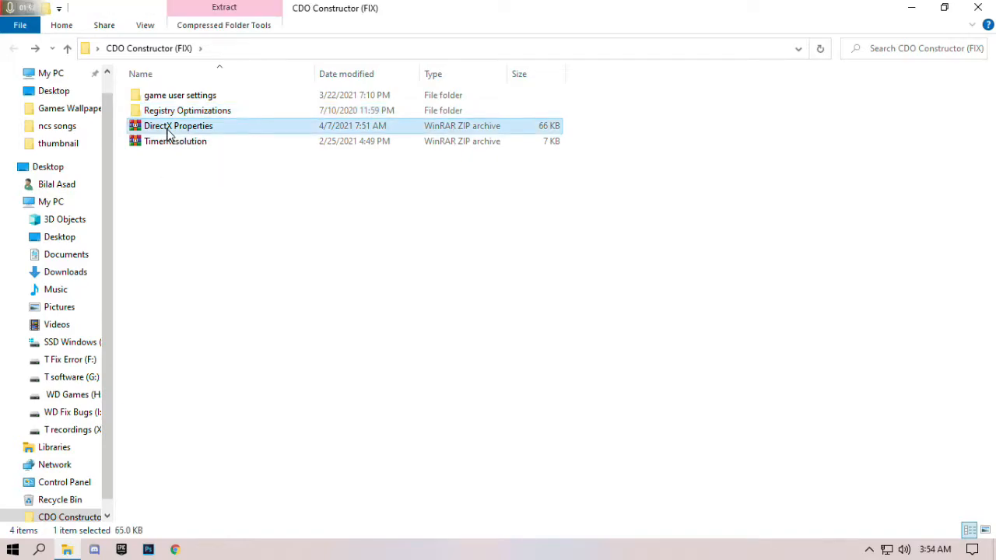
Step: Launch dxcpl.exe from the DirectX Properties archive and start editing its Direct3D executable list
{"action": "double_click", "coordinate": [177, 124]}
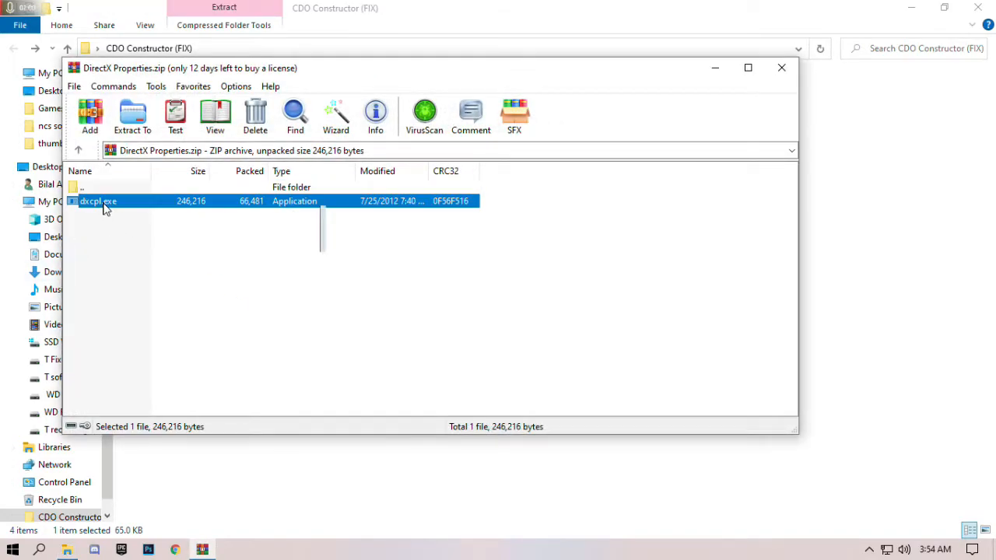
{"action": "double_click", "coordinate": [98, 200]}
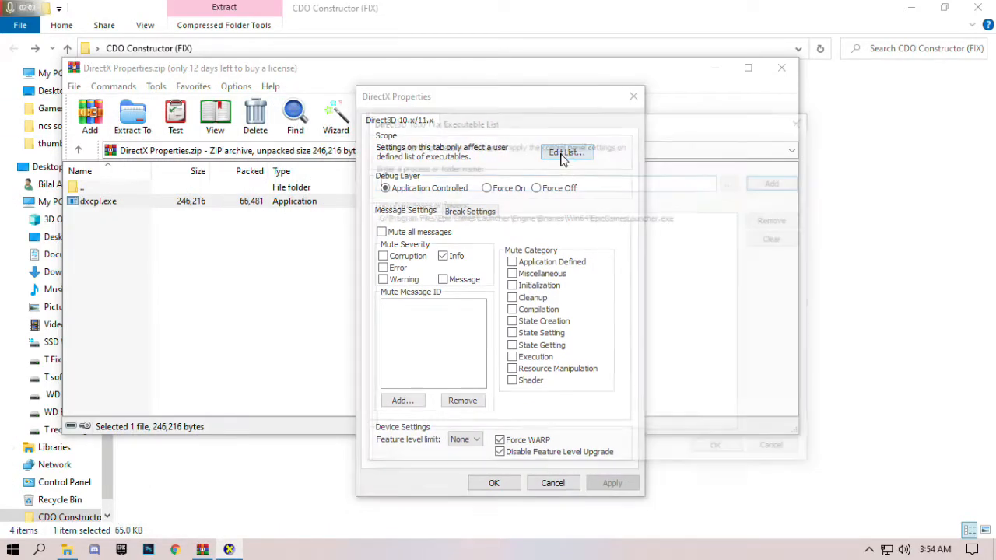
{"action": "left_click", "coordinate": [567, 152]}
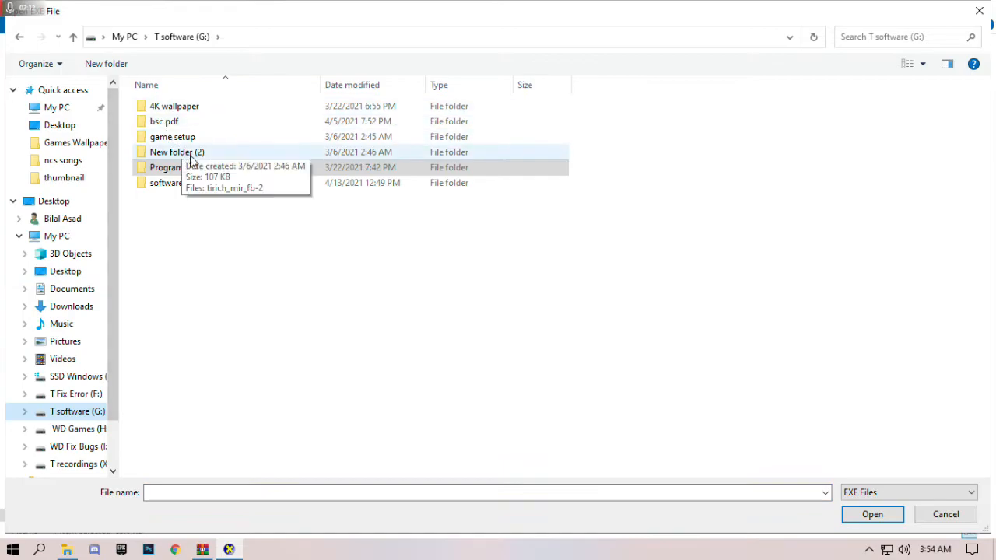
Step: Add Epic Games\Launcher\Engine\Binaries\Win64\EpicGamesLauncher.exe to the executable list
{"action": "double_click", "coordinate": [174, 167]}
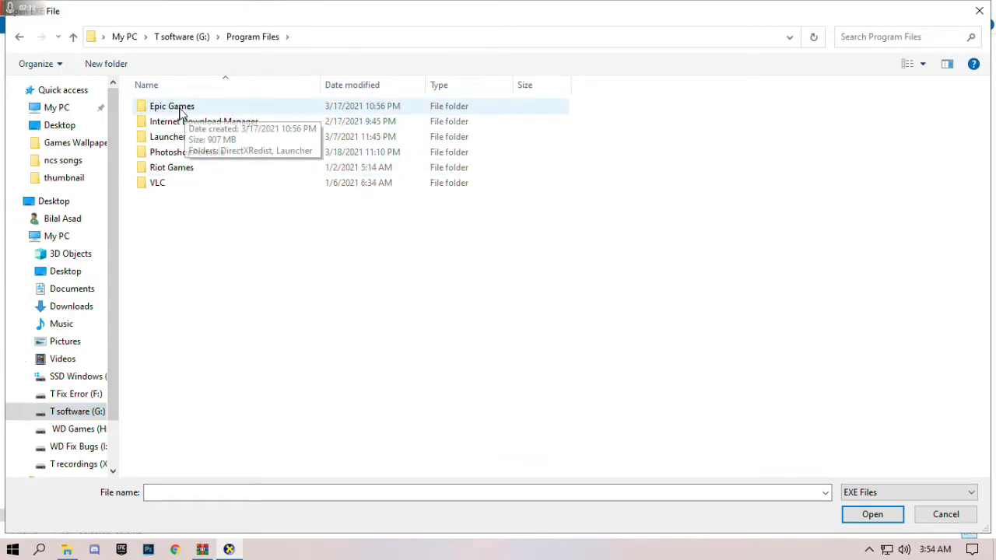
{"action": "double_click", "coordinate": [171, 106]}
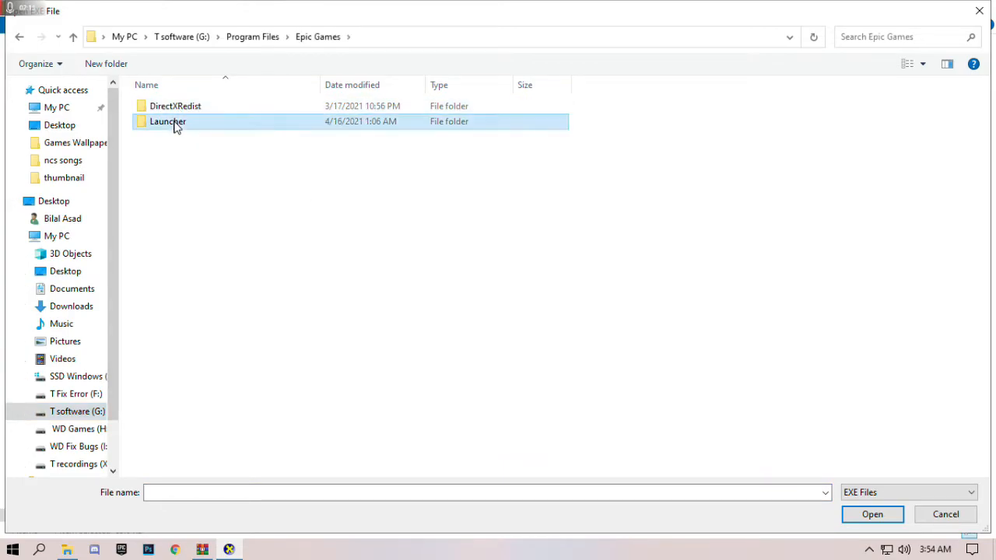
{"action": "double_click", "coordinate": [168, 122]}
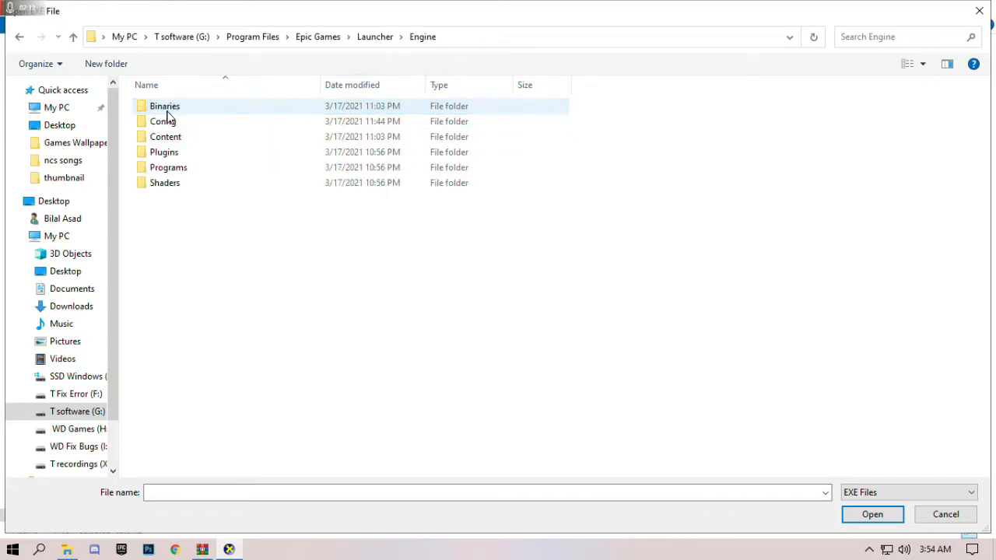
{"action": "double_click", "coordinate": [165, 106]}
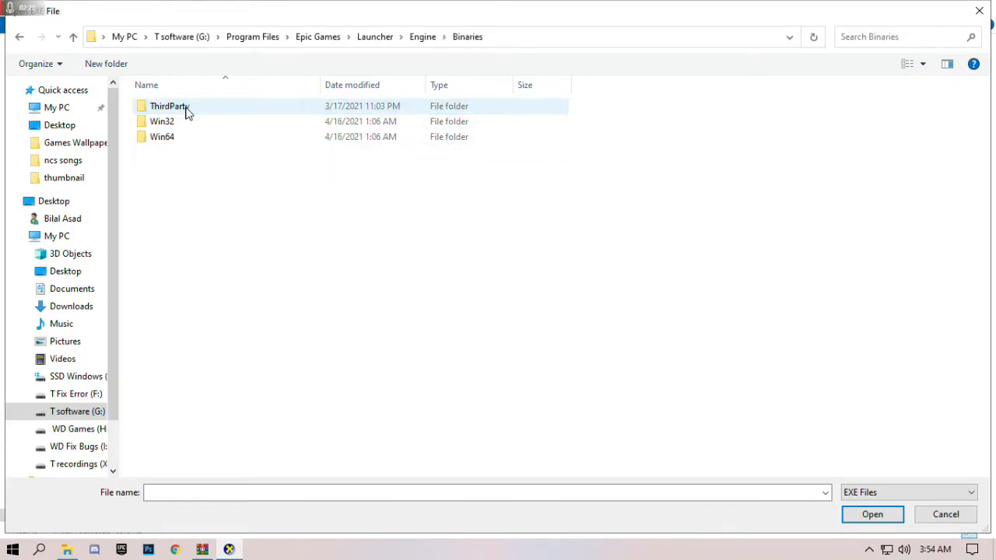
{"action": "double_click", "coordinate": [162, 137]}
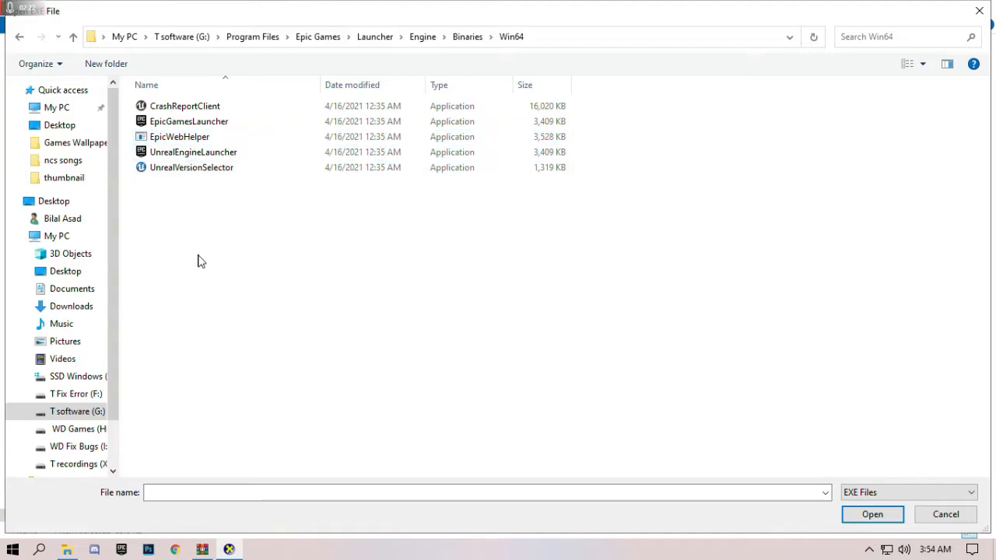
{"action": "left_click", "coordinate": [188, 122]}
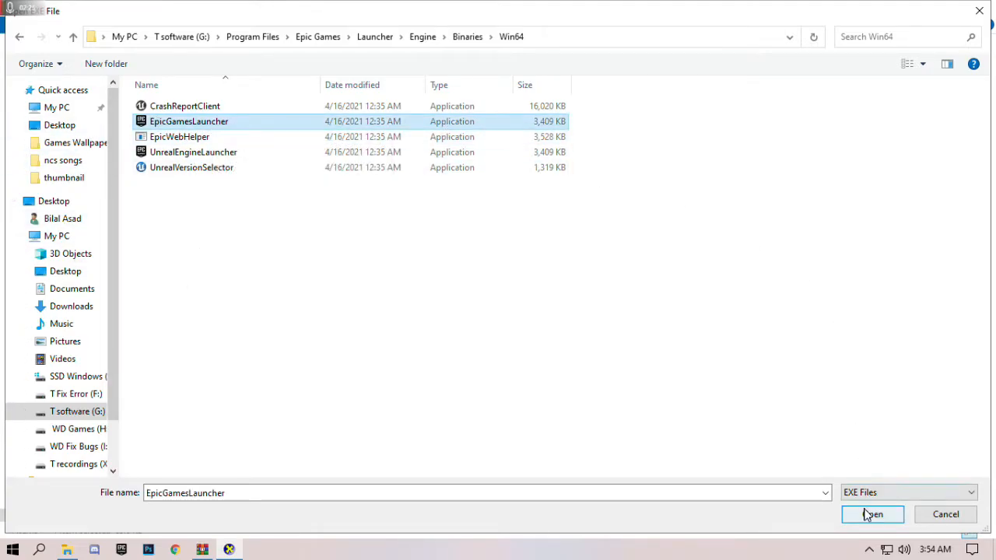
{"action": "left_click", "coordinate": [871, 513]}
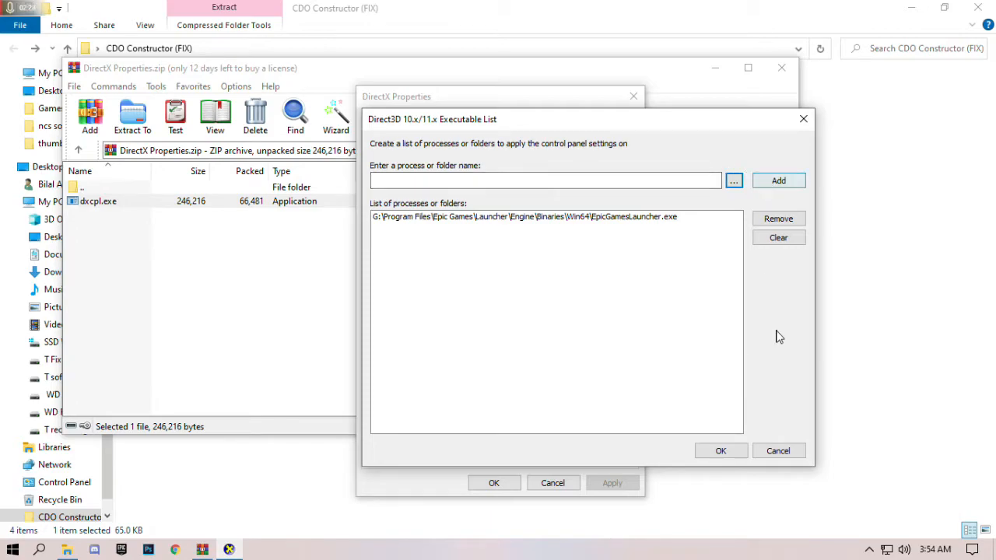
{"action": "left_click", "coordinate": [522, 216]}
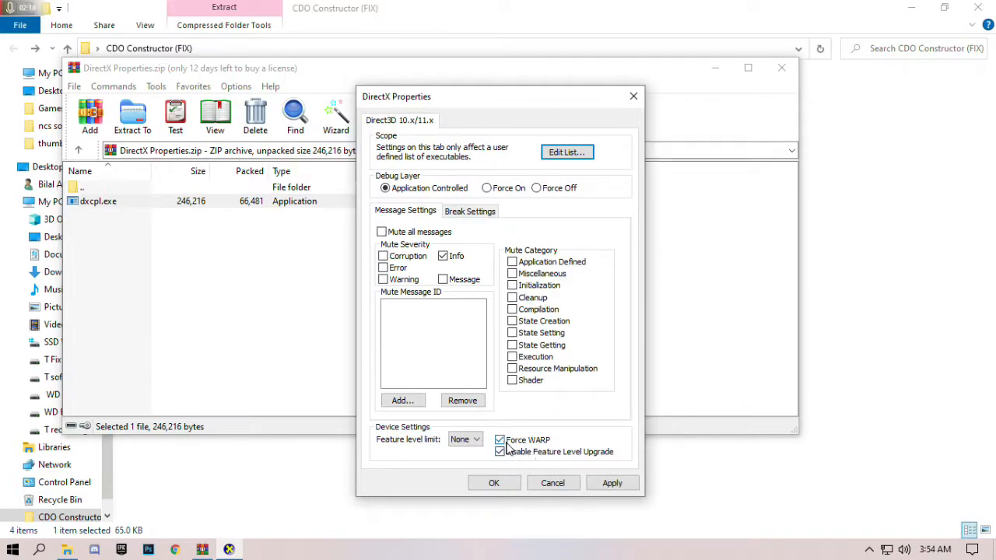
Step: Enable Force WARP for the launcher and apply the DirectX settings
{"action": "left_click", "coordinate": [499, 451]}
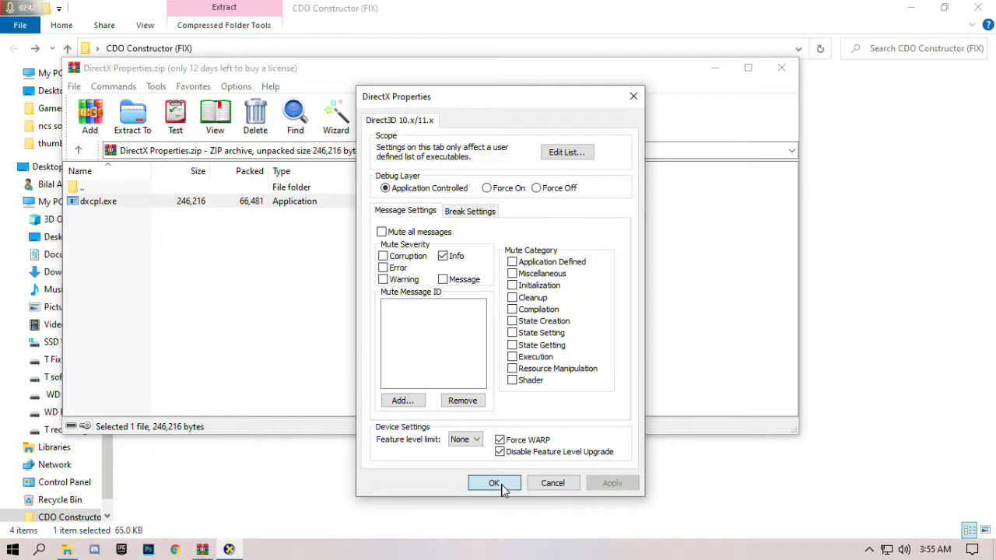
{"action": "left_click", "coordinate": [493, 483]}
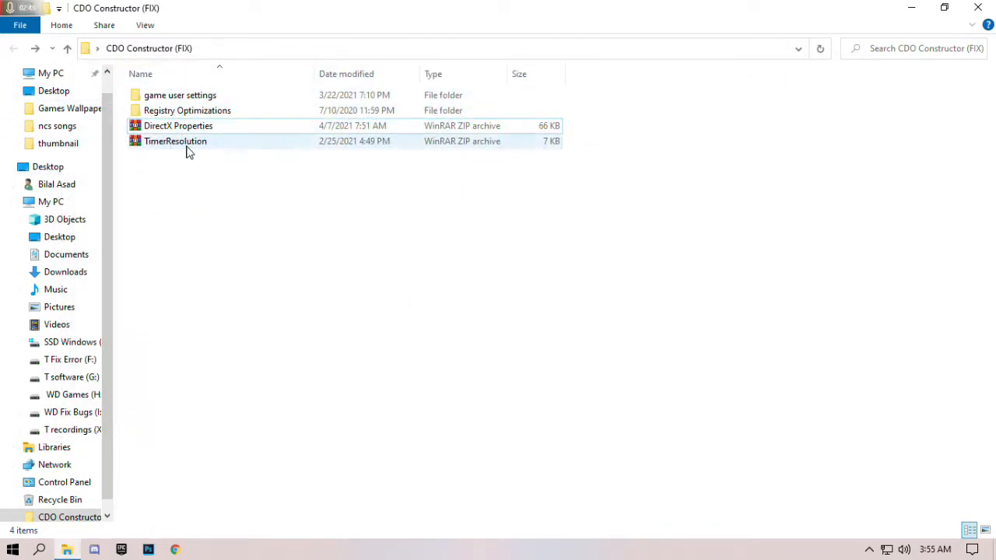
{"action": "mouse_move", "coordinate": [175, 140]}
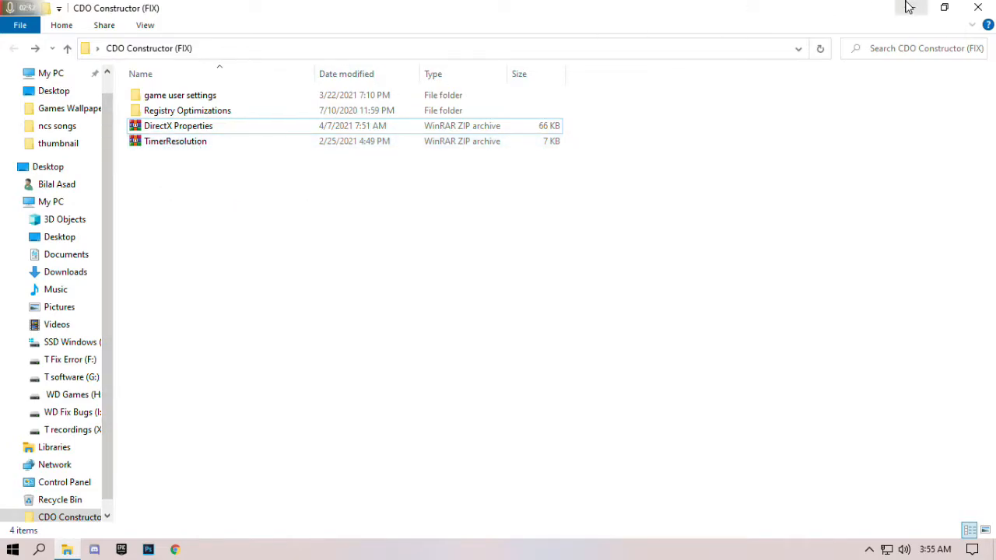
Step: Extract TimerResolution.exe to the Desktop, replacing the existing copy, and close WinRAR
{"action": "double_click", "coordinate": [174, 140]}
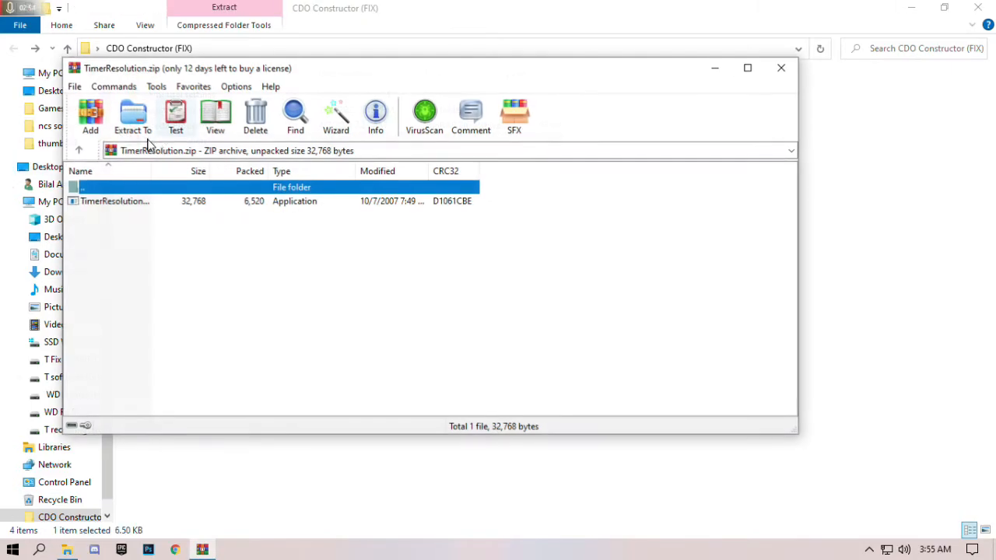
{"action": "left_click", "coordinate": [115, 201]}
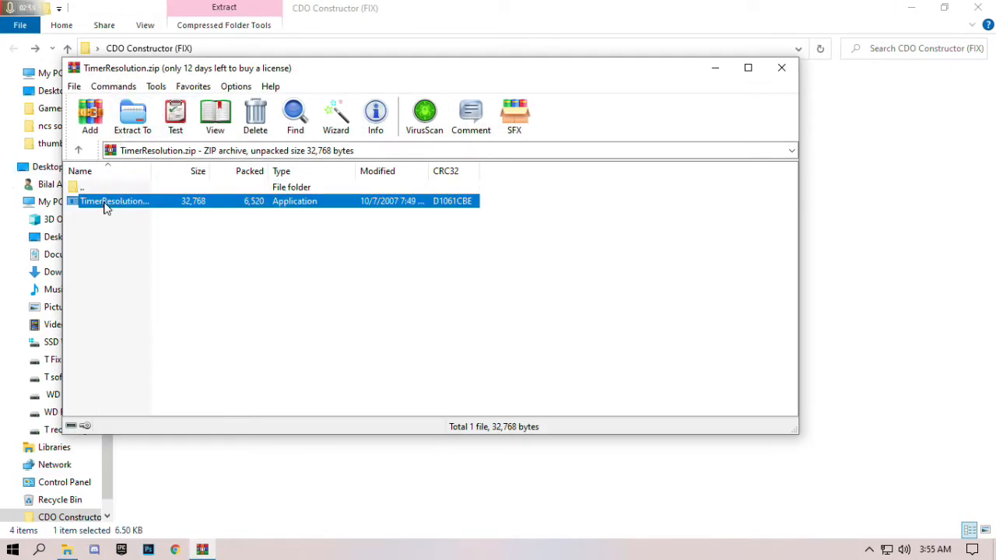
{"action": "right_click", "coordinate": [115, 201]}
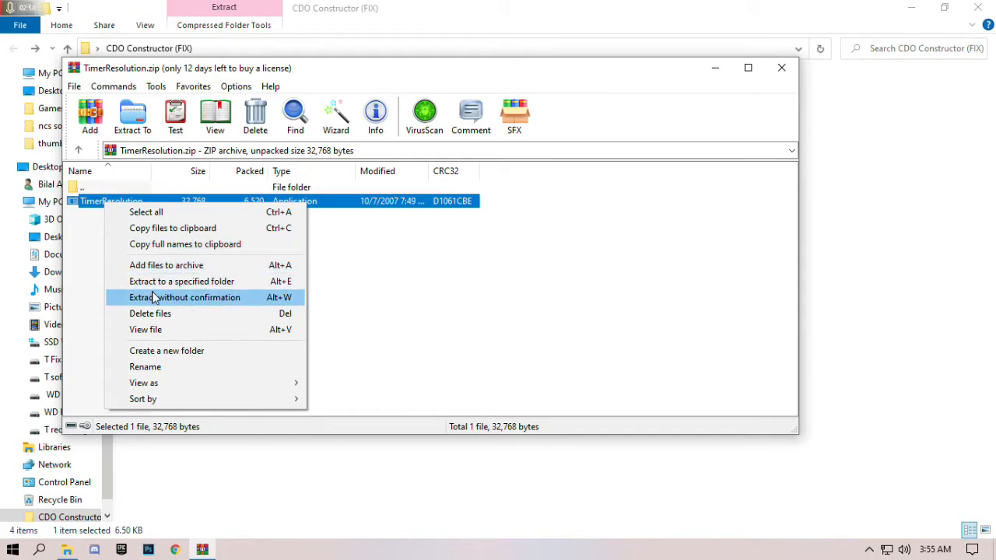
{"action": "mouse_move", "coordinate": [185, 280]}
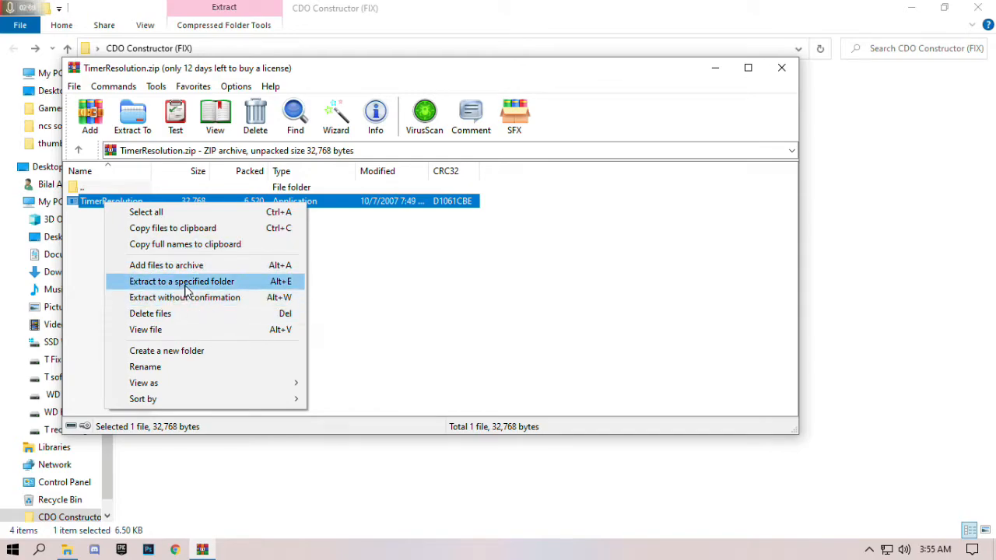
{"action": "left_click", "coordinate": [180, 280]}
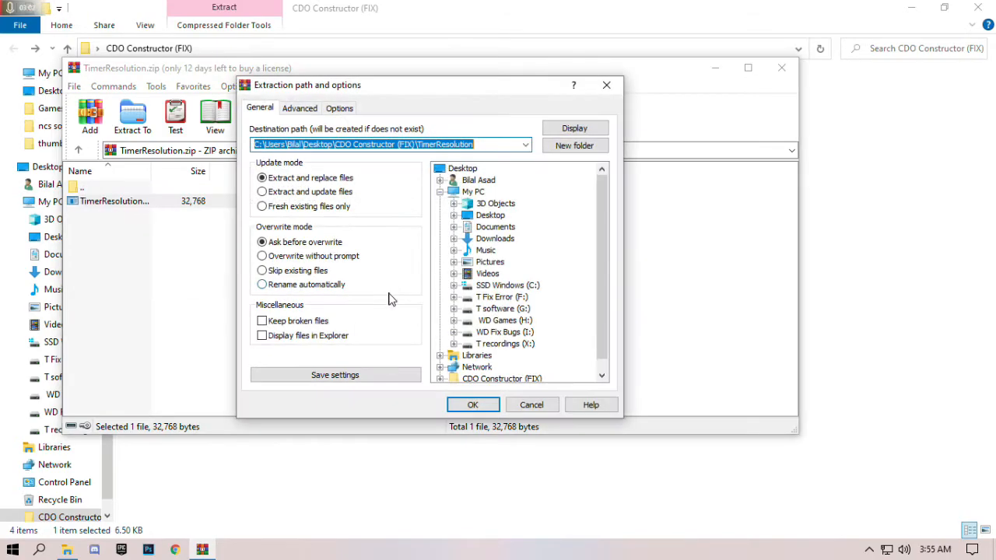
{"action": "left_click", "coordinate": [490, 215]}
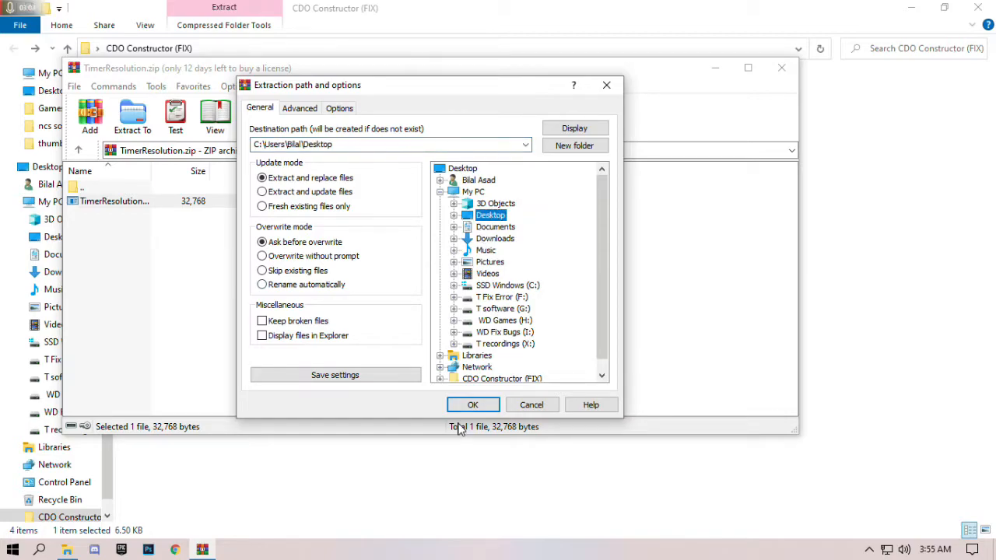
{"action": "left_click", "coordinate": [473, 405]}
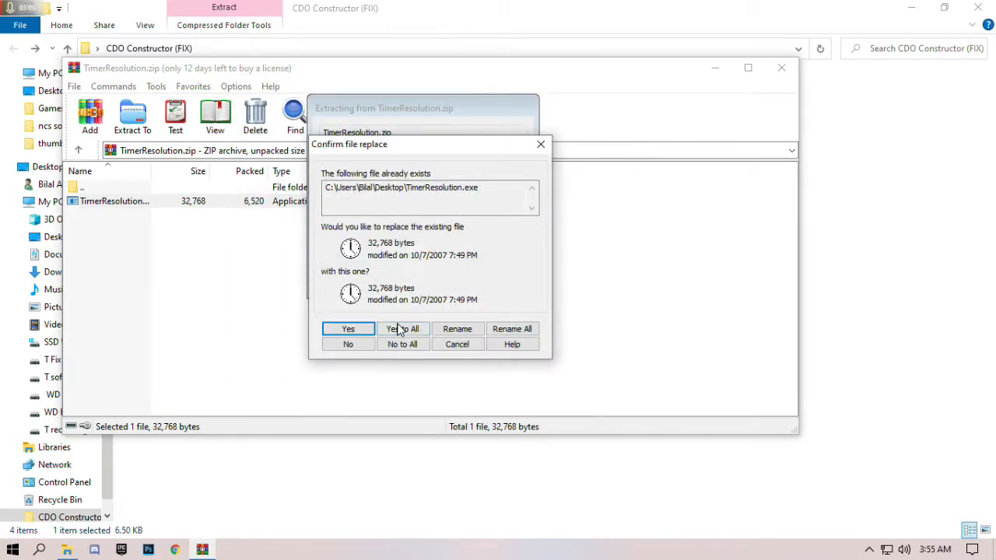
{"action": "left_click", "coordinate": [349, 329]}
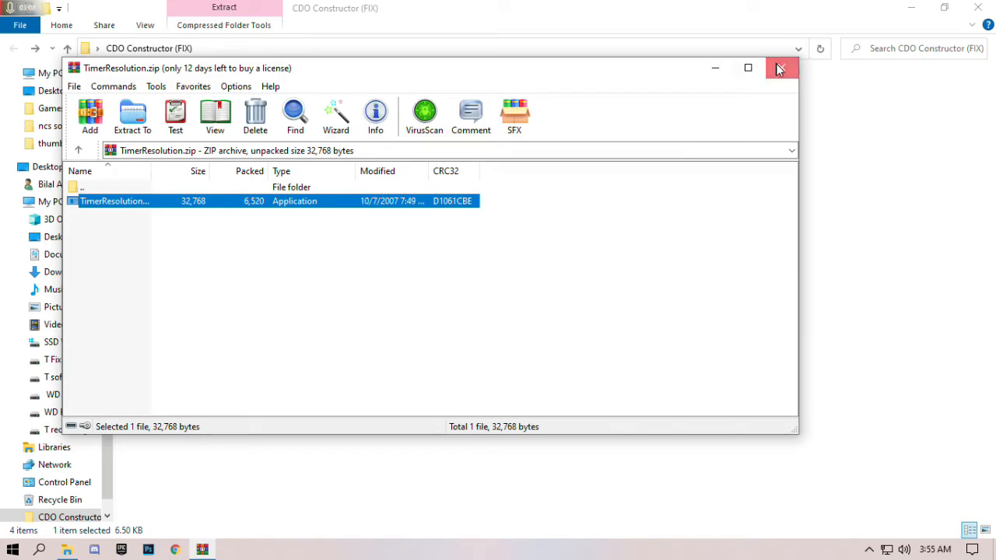
{"action": "left_click", "coordinate": [781, 69]}
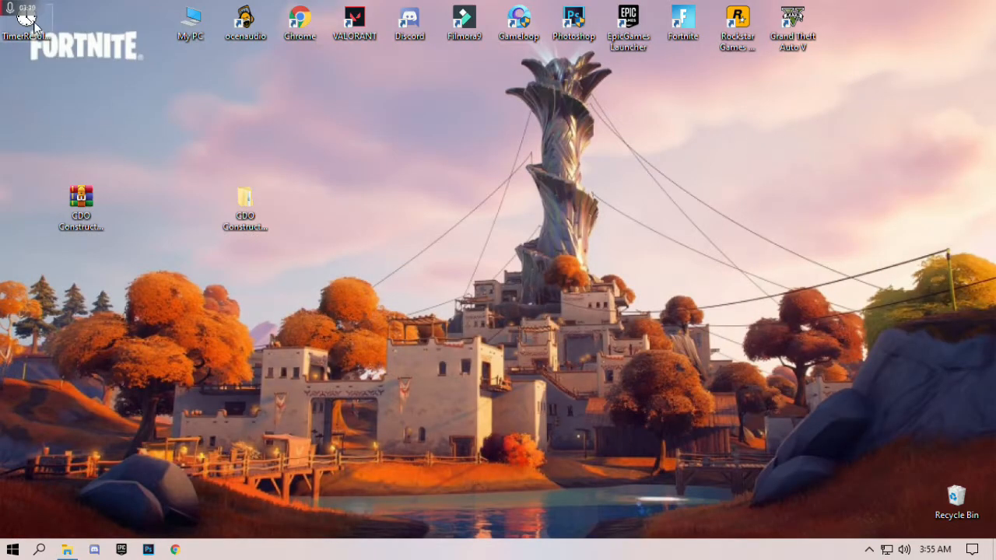
Step: Run TimerResolution, set it to maximum (about 0.499 ms) and close it
{"action": "double_click", "coordinate": [23, 23]}
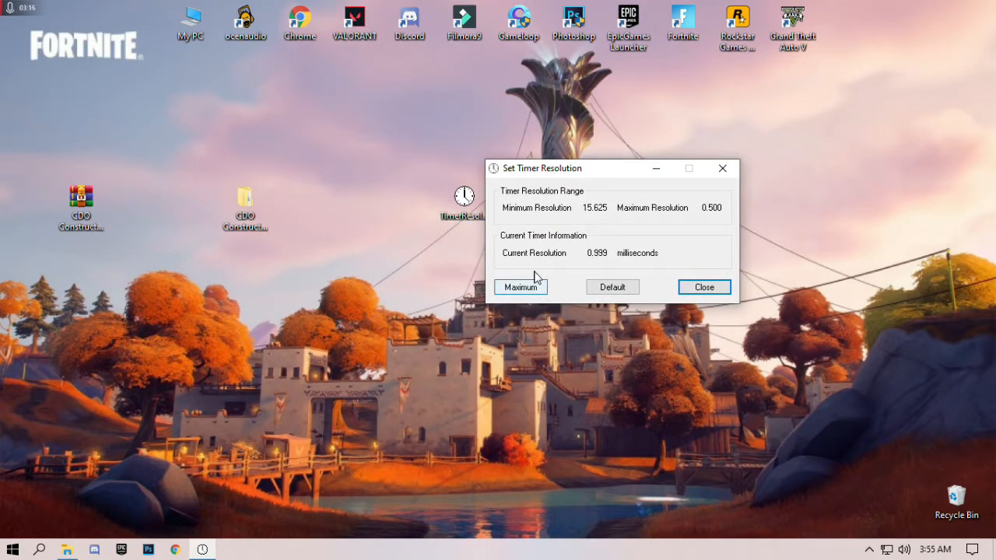
{"action": "left_click", "coordinate": [520, 286]}
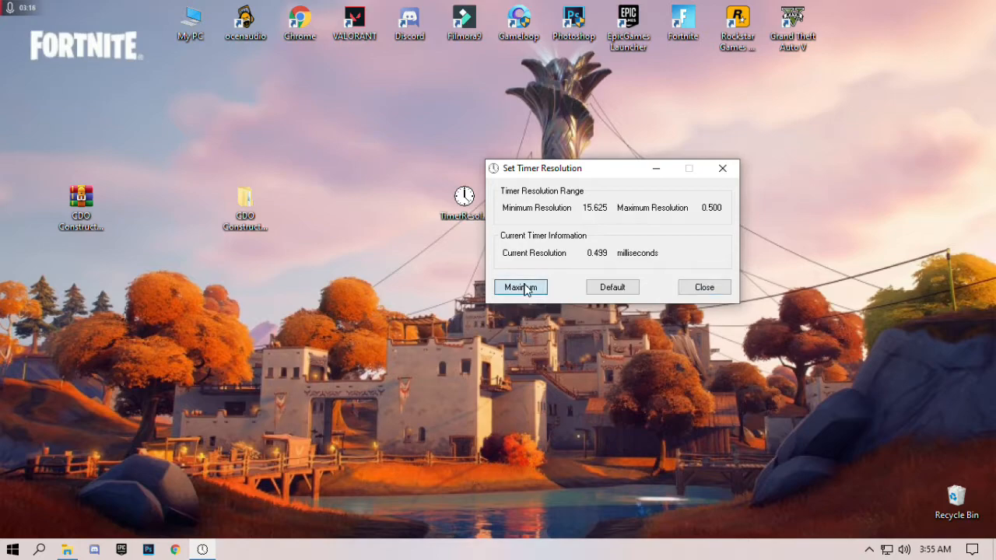
{"action": "left_click", "coordinate": [703, 286]}
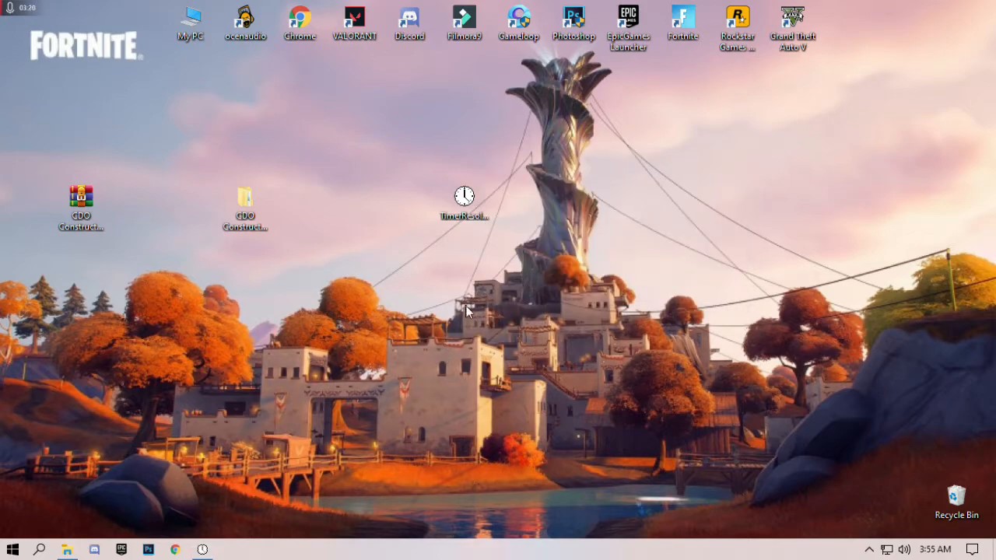
{"action": "mouse_move", "coordinate": [153, 496]}
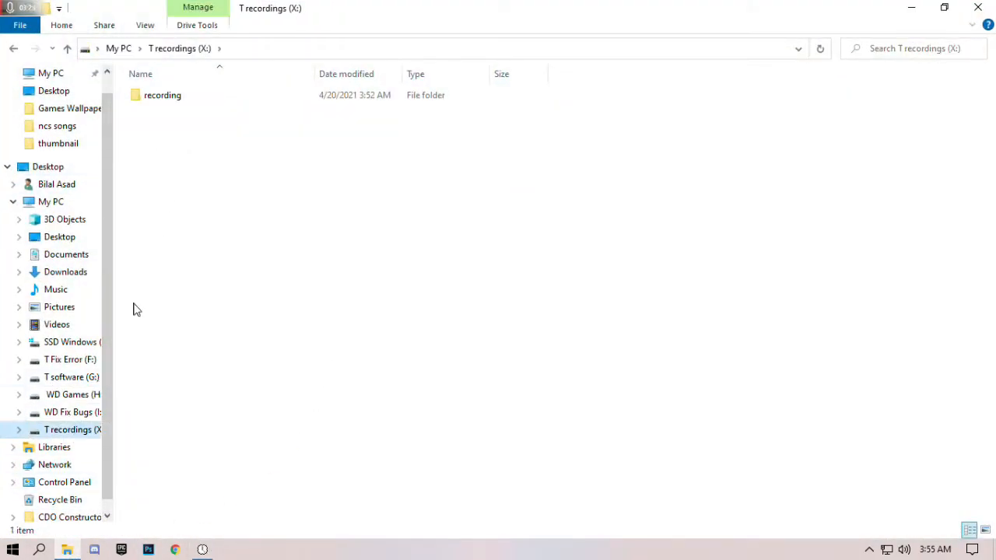
Step: Locate the Windows10Upgrade9252 installer in the softwares folder on drive G
{"action": "left_click", "coordinate": [71, 377]}
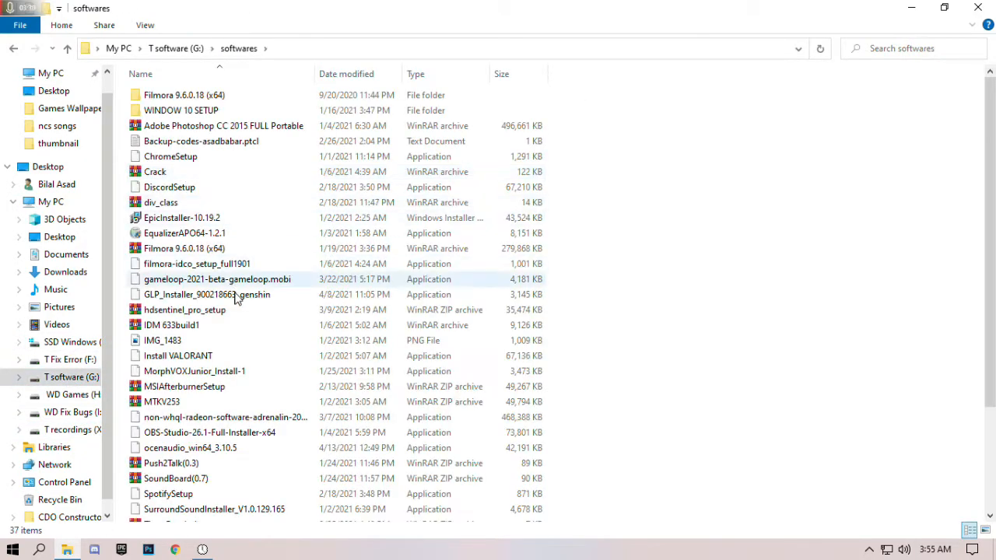
{"action": "scroll", "scroll_direction": "down", "scroll_amount": 3}
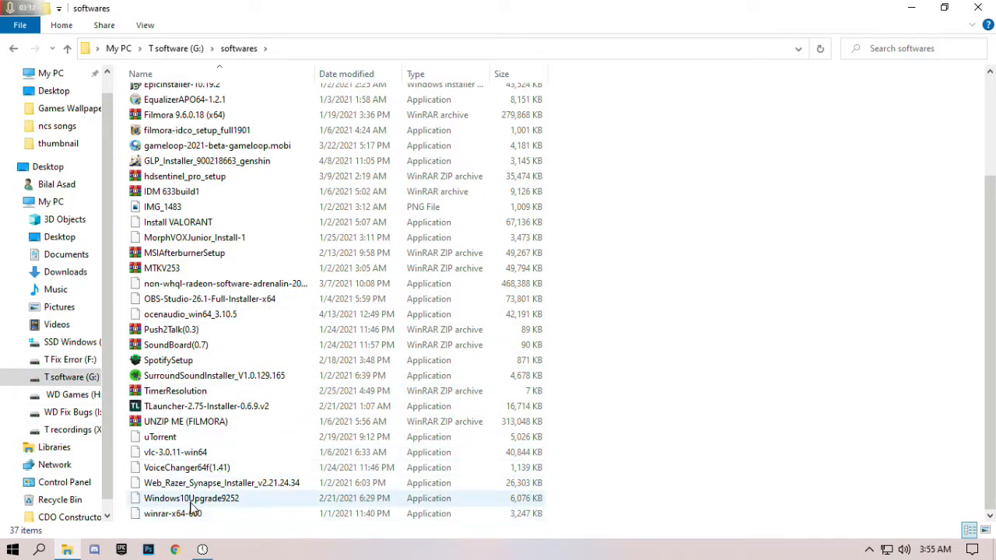
{"action": "left_click", "coordinate": [190, 497]}
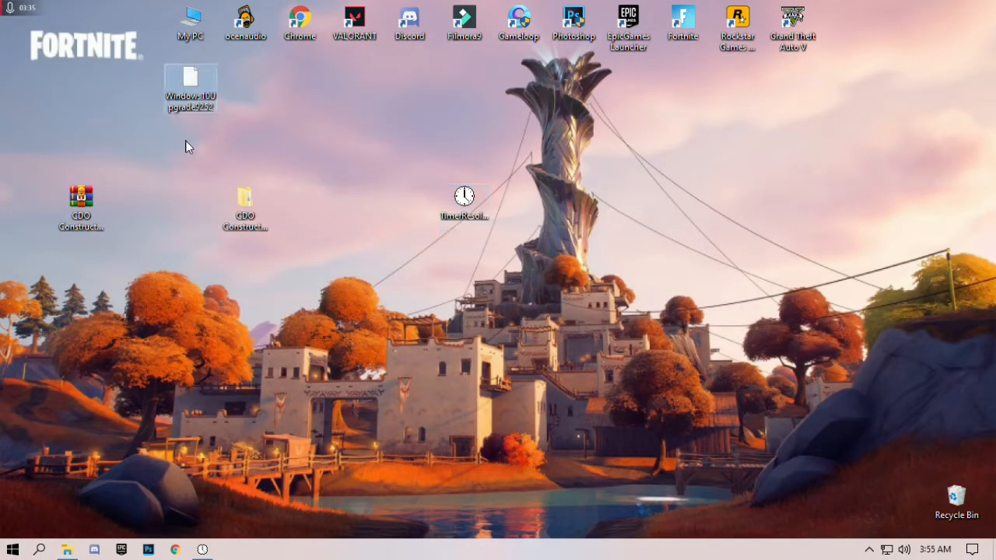
Step: Move the Update Assistant onto the desktop below the archive icon and launch it
{"action": "left_click_drag", "start_coordinate": [190, 85], "coordinate": [355, 210]}
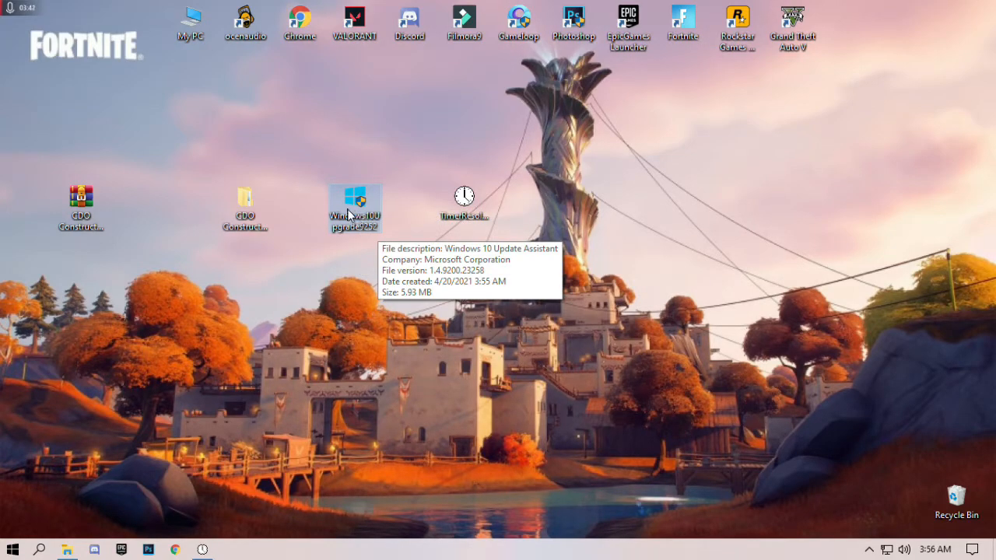
{"action": "left_click_drag", "start_coordinate": [355, 208], "coordinate": [137, 267]}
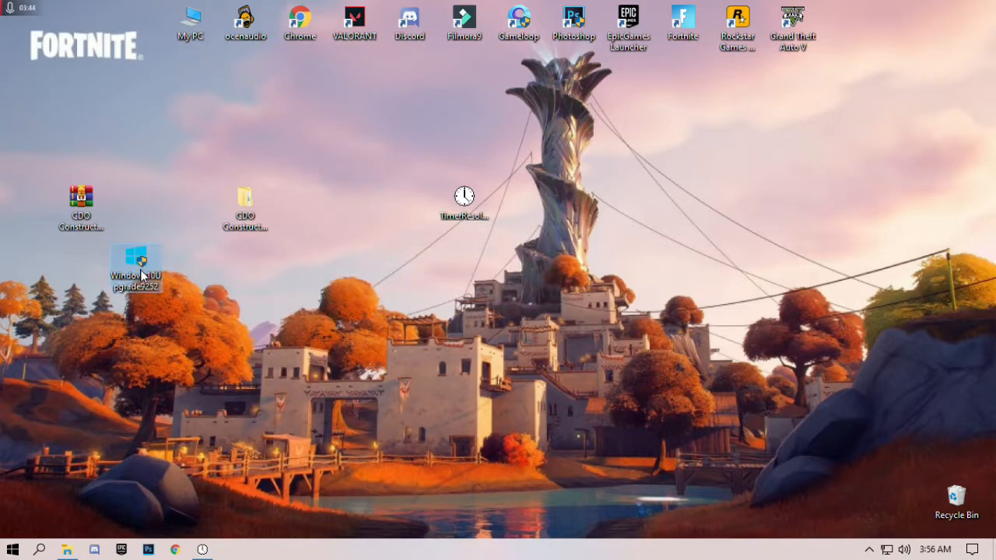
{"action": "right_click", "coordinate": [137, 267]}
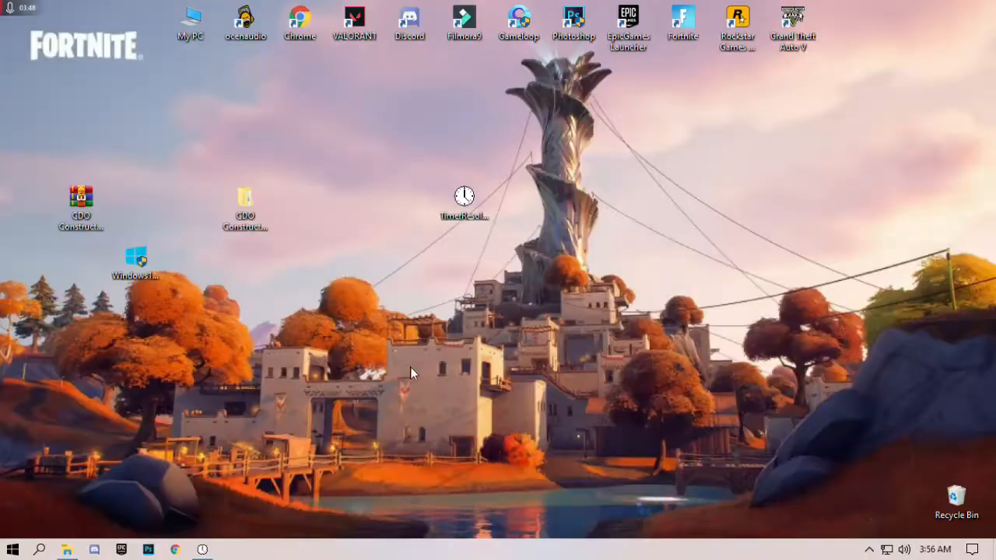
{"action": "double_click", "coordinate": [137, 264]}
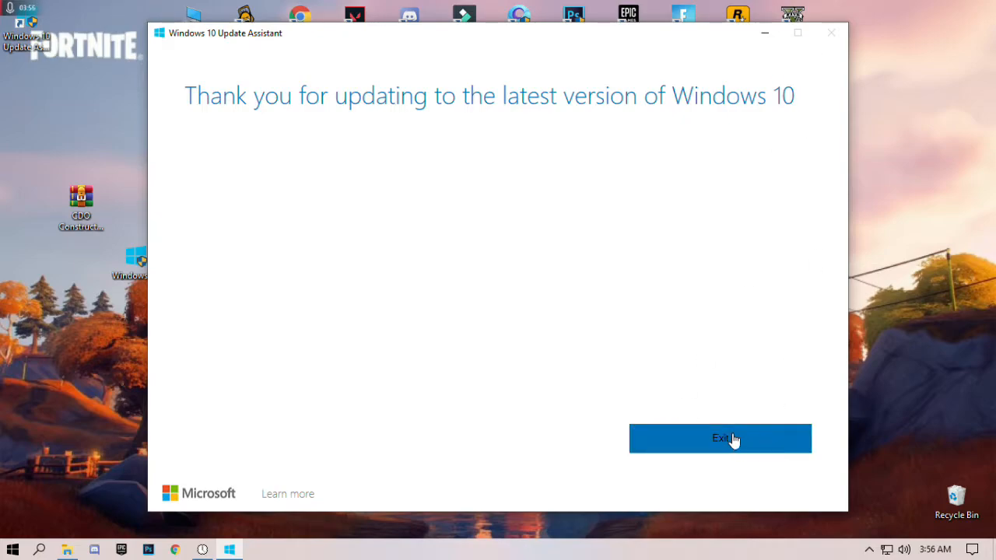
Step: Exit the Windows 10 Update Assistant and bring up the desktop context menu
{"action": "left_click", "coordinate": [719, 438]}
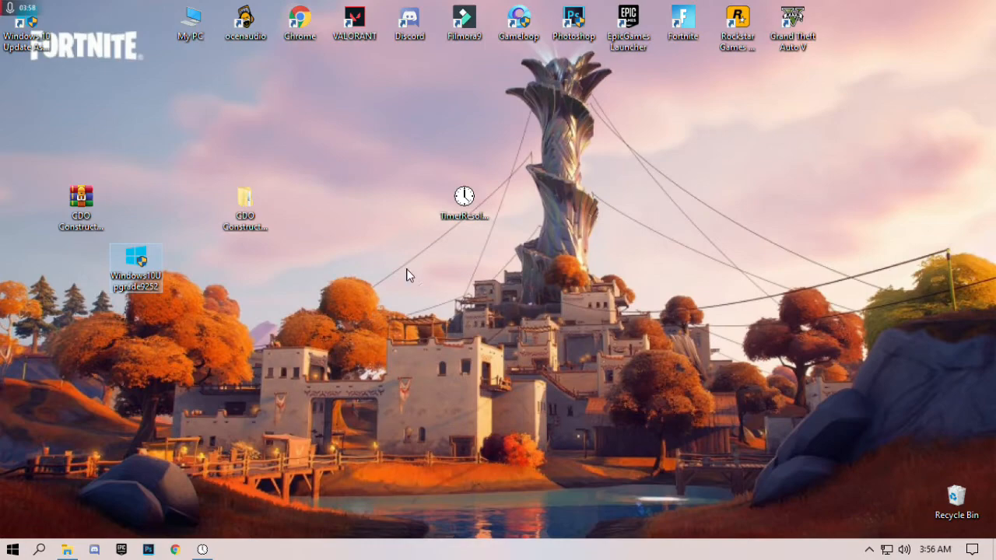
{"action": "mouse_move", "coordinate": [288, 325]}
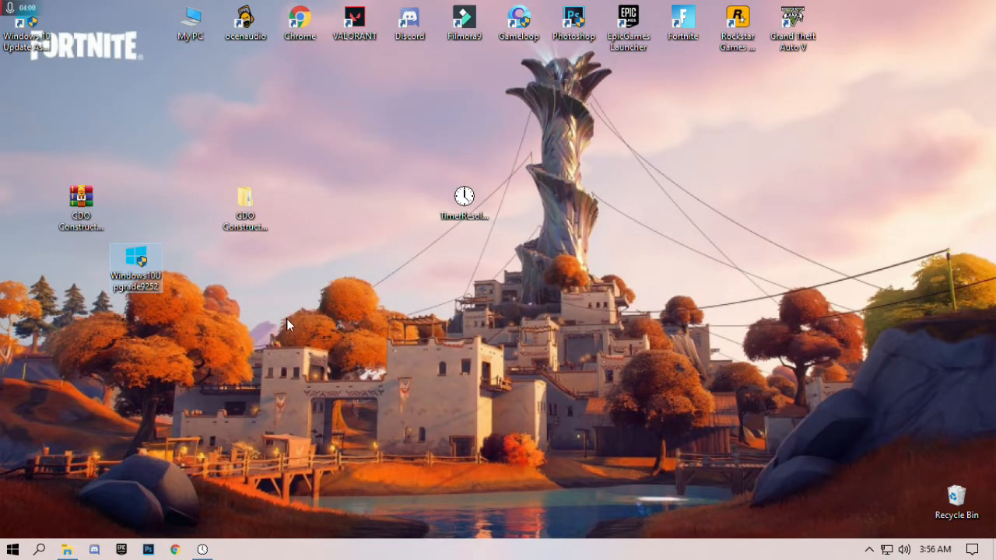
{"action": "right_click", "coordinate": [287, 325]}
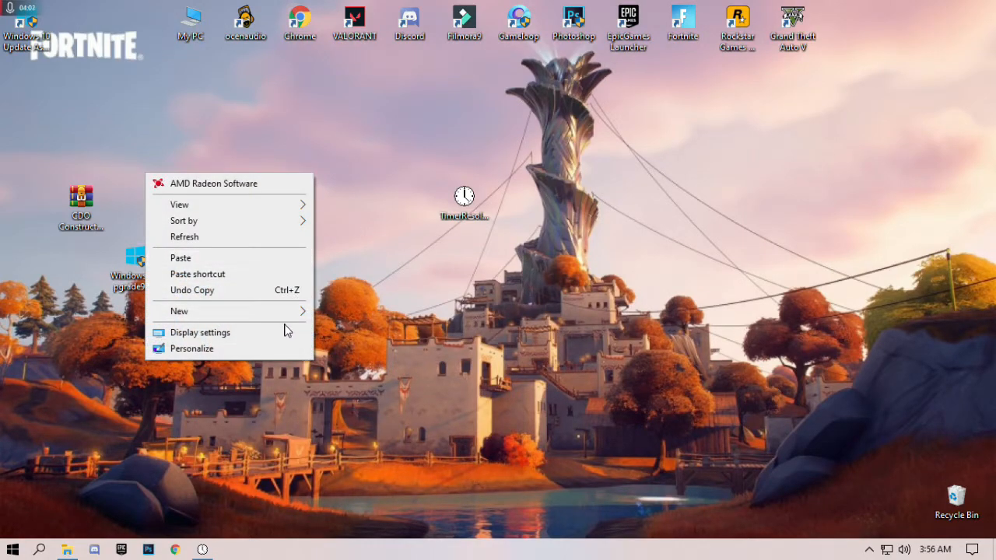
{"action": "mouse_move", "coordinate": [220, 342]}
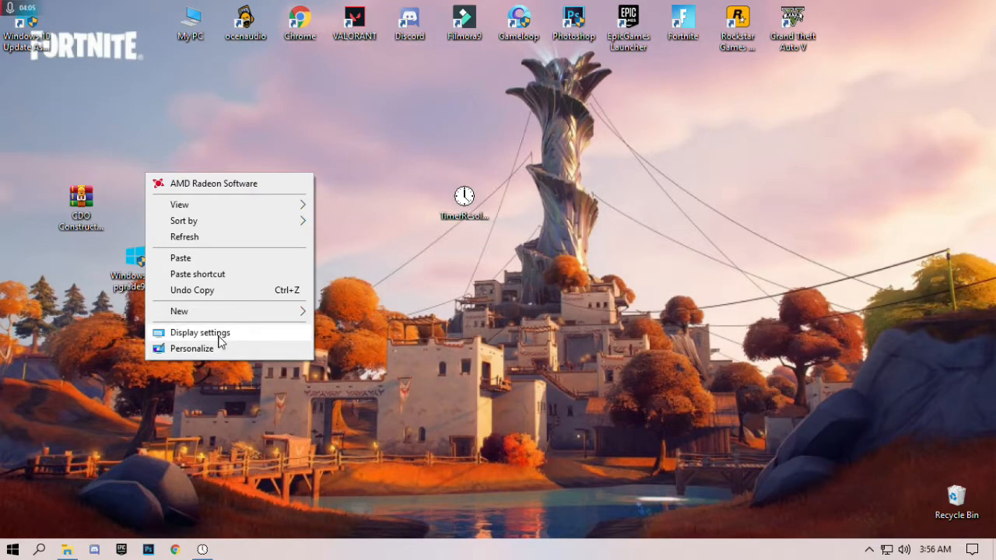
{"action": "mouse_move", "coordinate": [205, 336]}
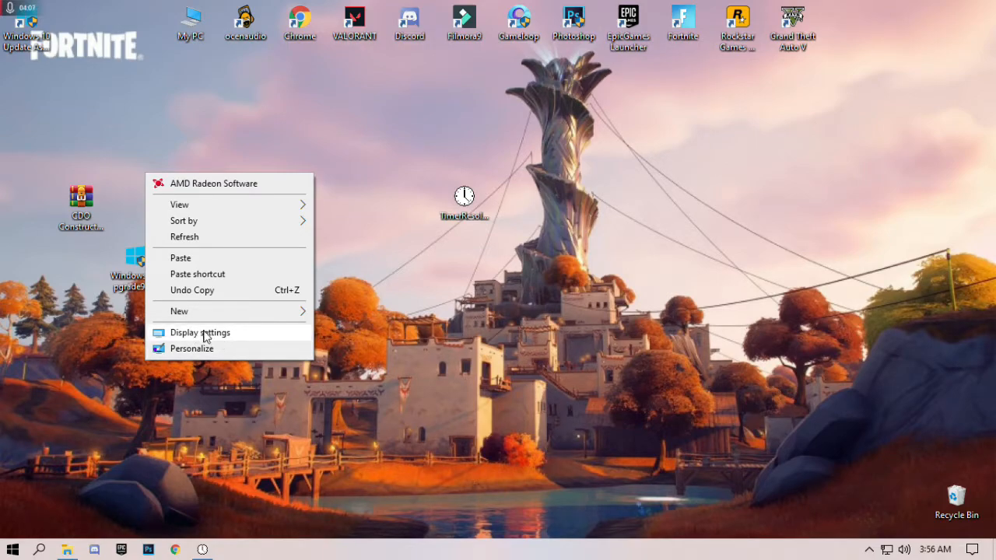
Step: Confirm 1366 × 768 resolution in Display settings, then view About showing Windows 10 Pro 20H2, build 19042.928
{"action": "left_click", "coordinate": [200, 333]}
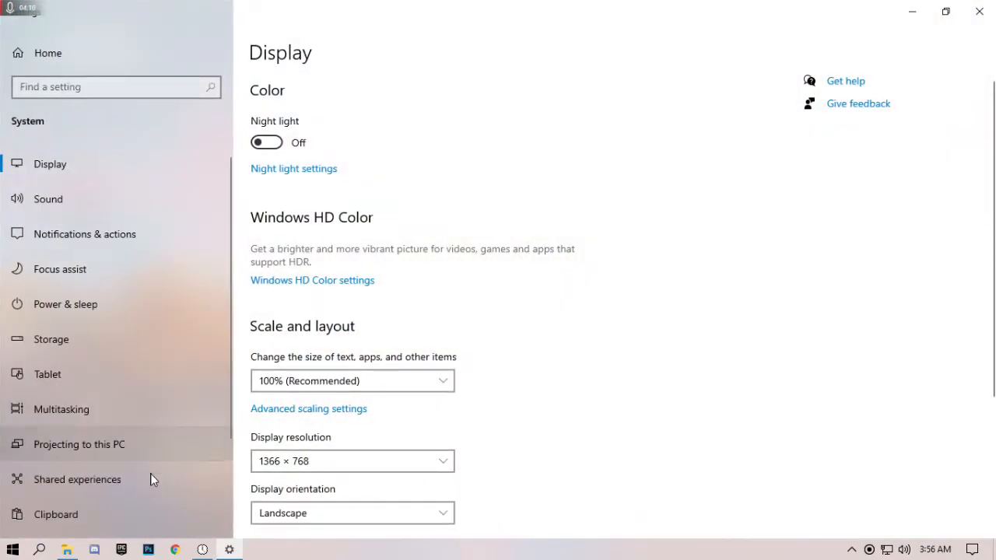
{"action": "scroll", "scroll_direction": "down", "scroll_amount": 3}
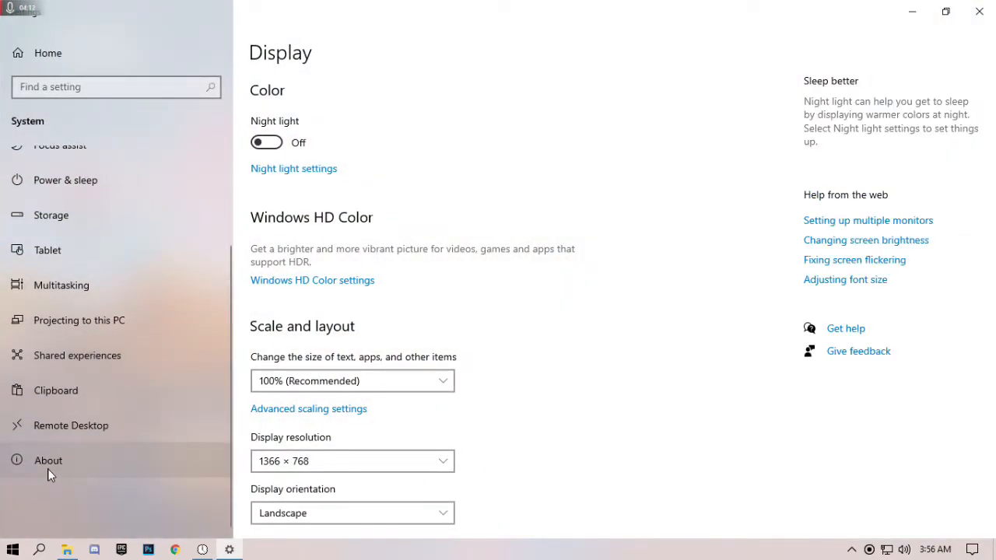
{"action": "left_click", "coordinate": [48, 460]}
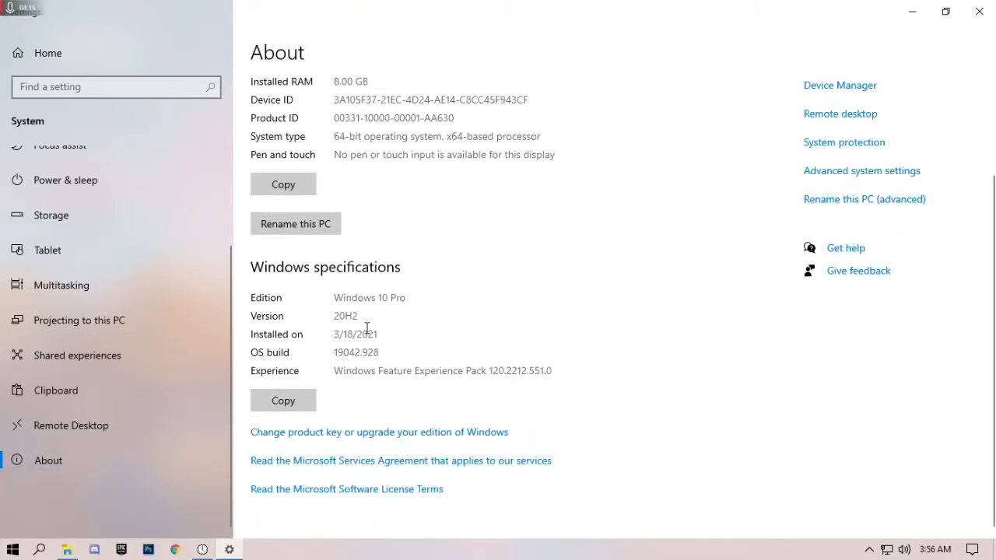
{"action": "mouse_move", "coordinate": [381, 288]}
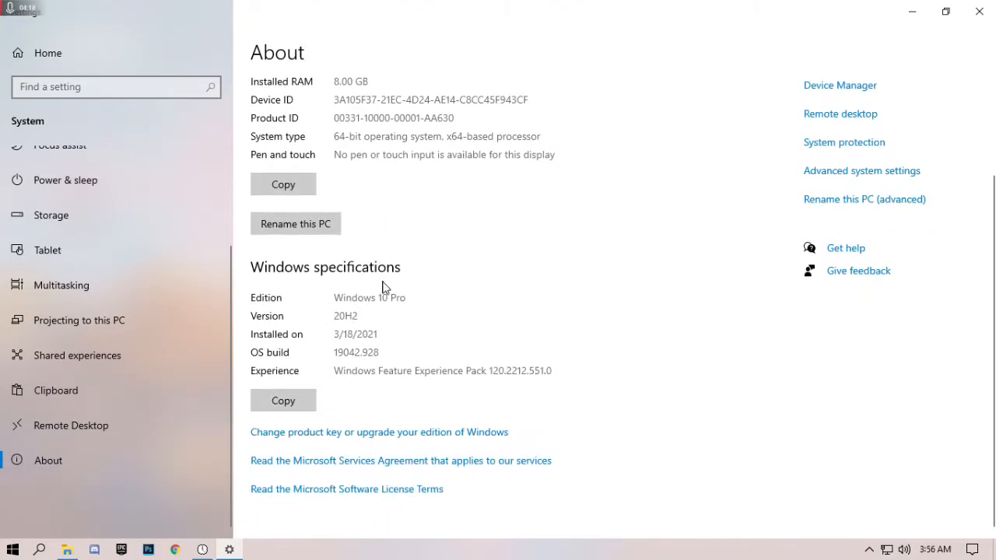
{"action": "double_click", "coordinate": [345, 314]}
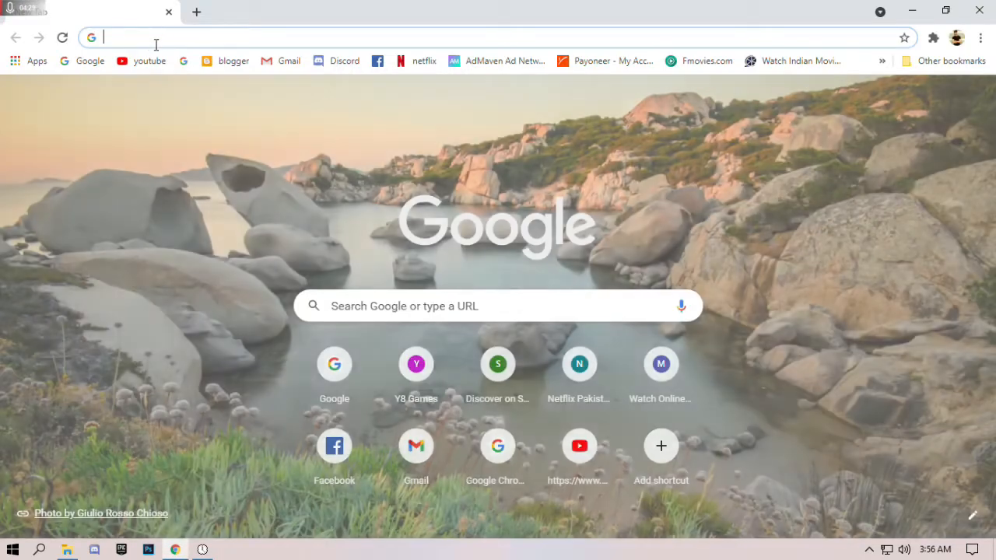
Step: Search Google for 'latest version of windows 10' and expand the People also ask answer confirming 10.0.19042.928
{"action": "type", "text": "l"}
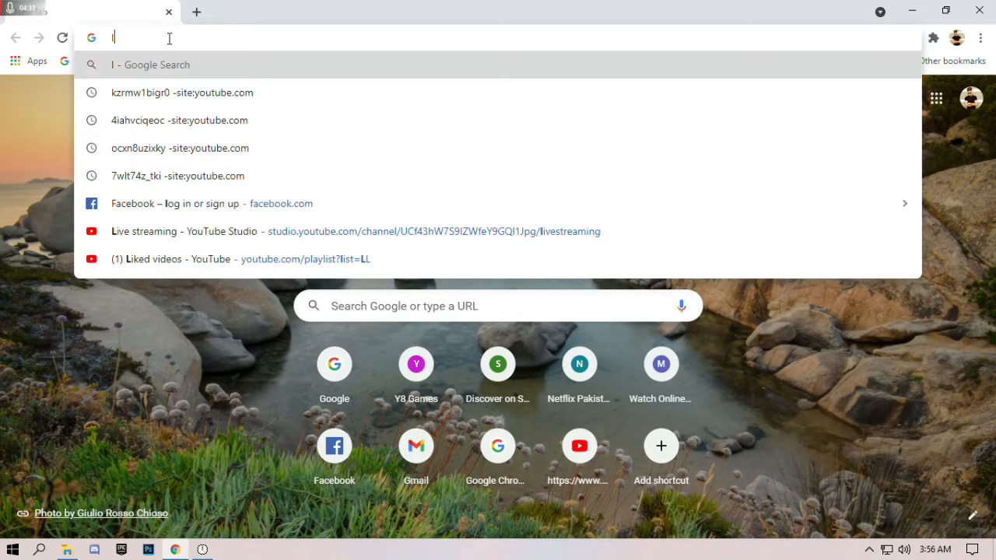
{"action": "type", "text": "lattest v"}
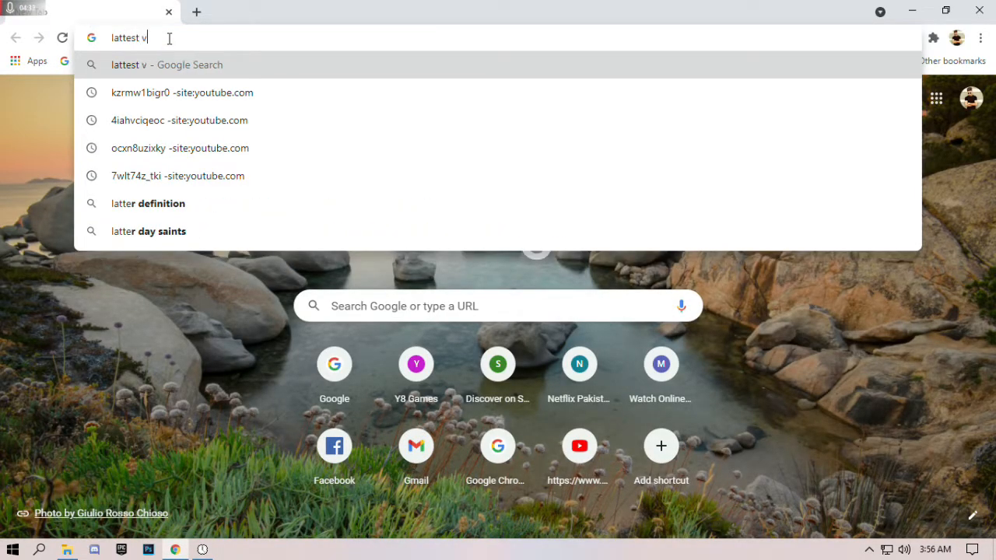
{"action": "type", "text": "ersion+of+windows+10&oq="}
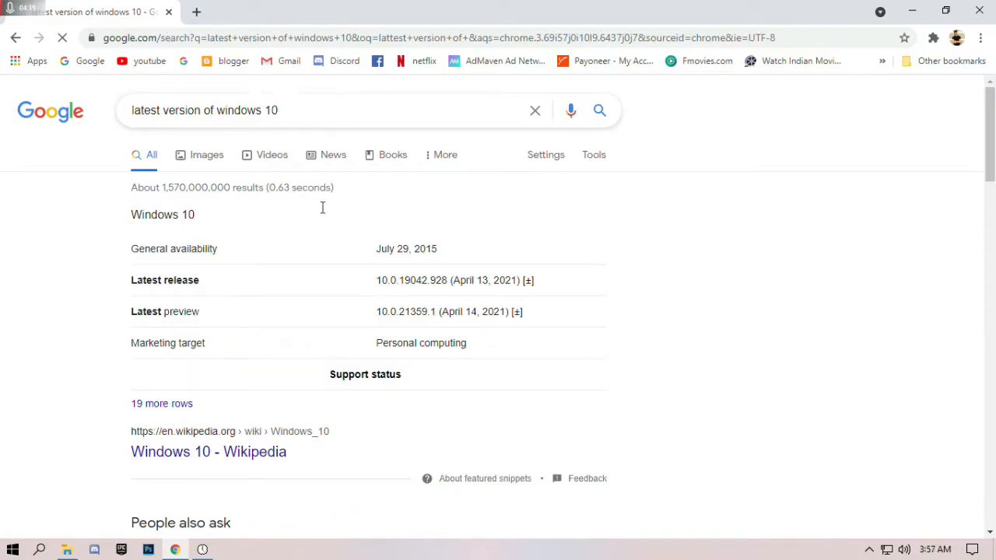
{"action": "scroll", "scroll_direction": "down", "scroll_amount": 3}
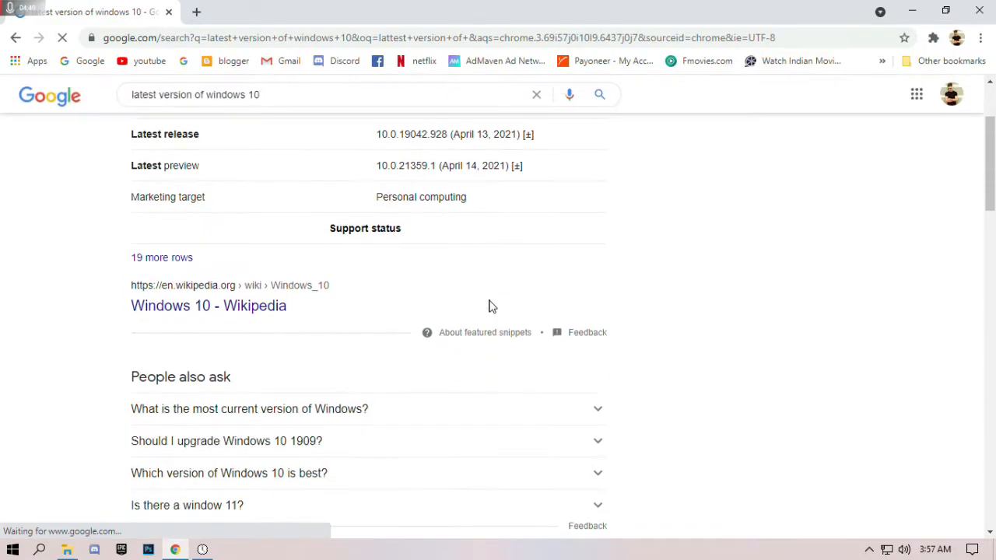
{"action": "scroll", "scroll_direction": "down", "scroll_amount": 3}
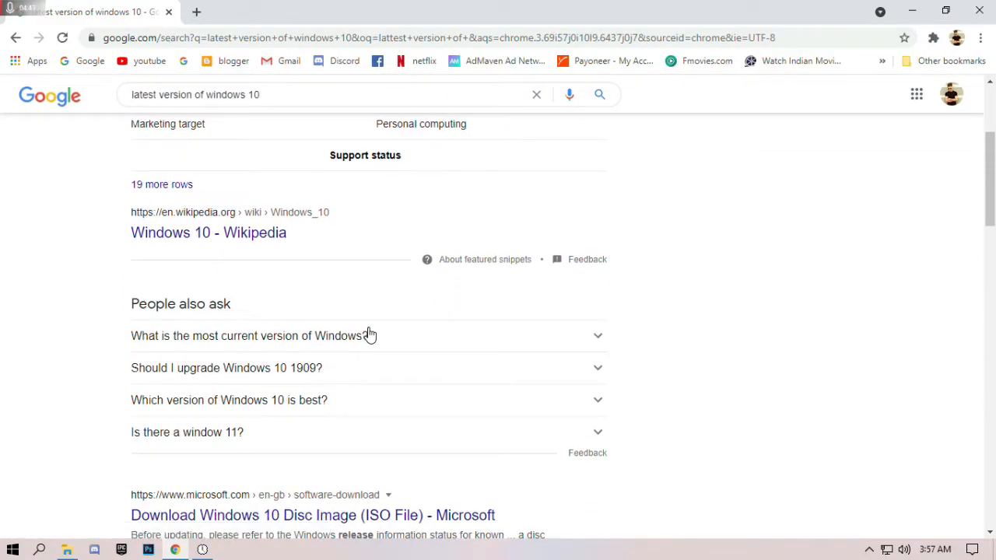
{"action": "left_click", "coordinate": [249, 336]}
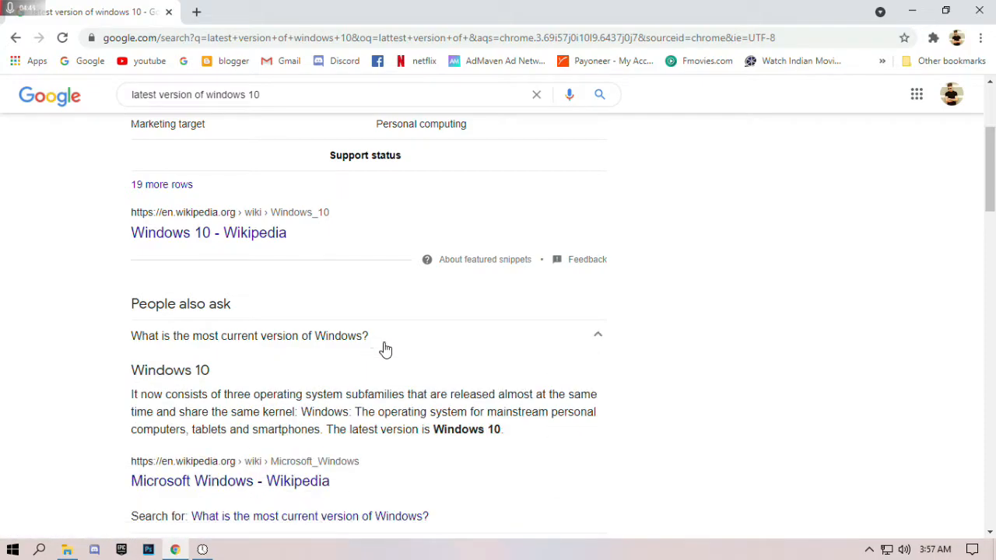
{"action": "scroll", "scroll_direction": "down", "scroll_amount": 3}
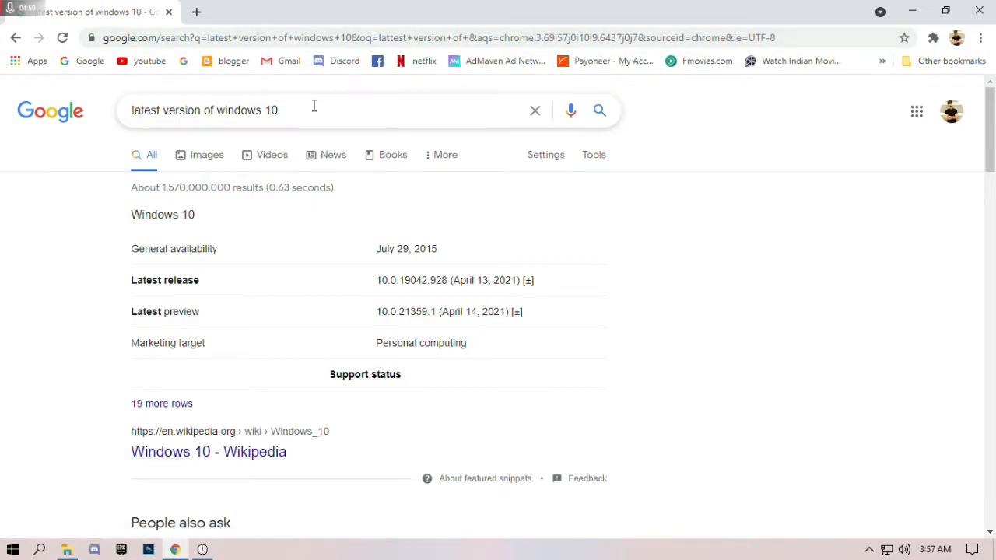
Step: Refine the query to 'latest version of windows 10 20h2' via the suggestion and view the results
{"action": "left_click", "coordinate": [311, 109]}
{"action": "type", "text": " 20h2"}
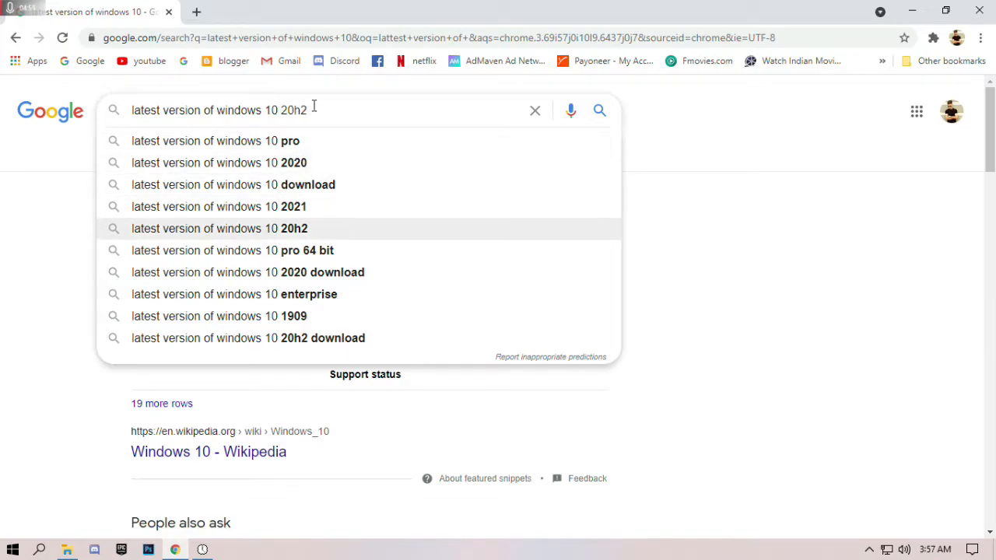
{"action": "left_click", "coordinate": [218, 227]}
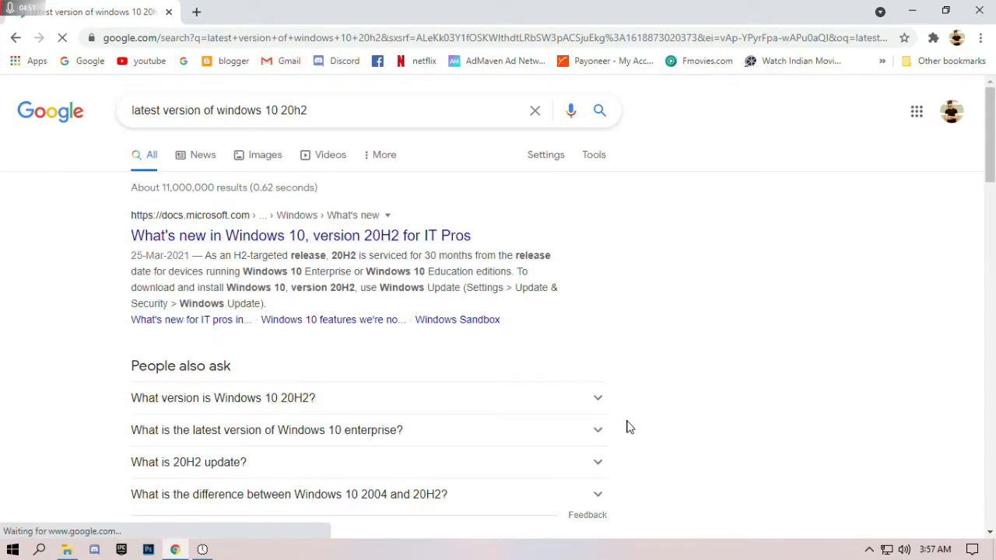
{"action": "left_click", "coordinate": [224, 398]}
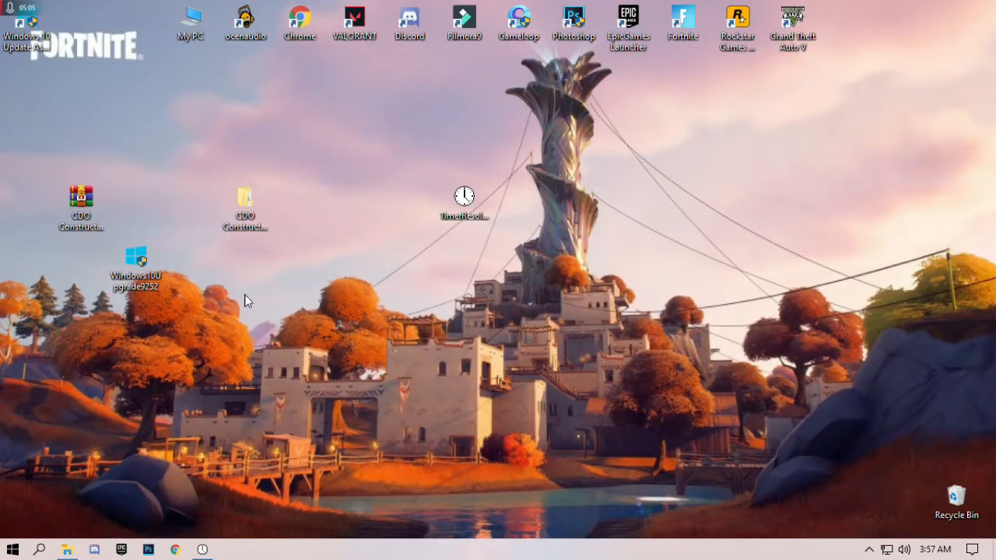
{"action": "mouse_move", "coordinate": [249, 349]}
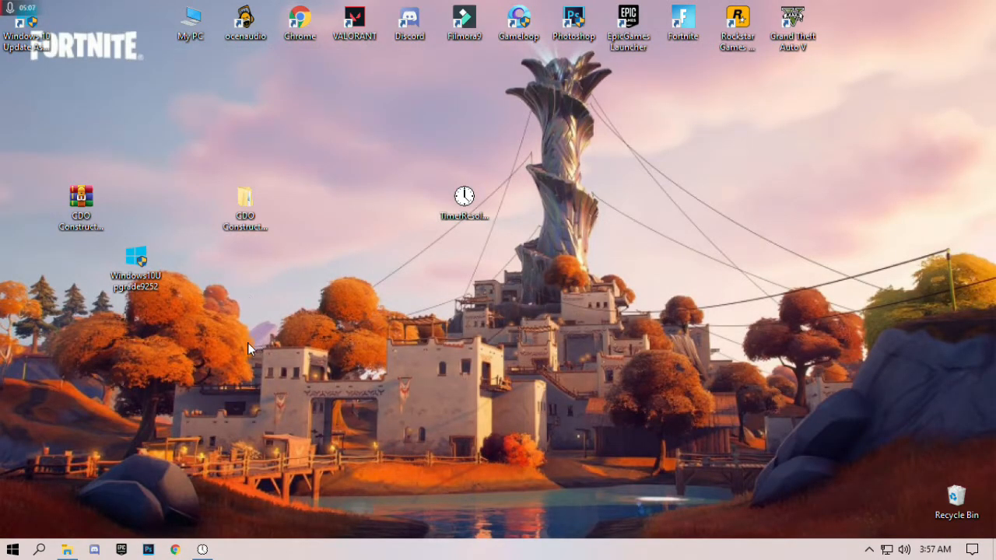
{"action": "mouse_move", "coordinate": [274, 336]}
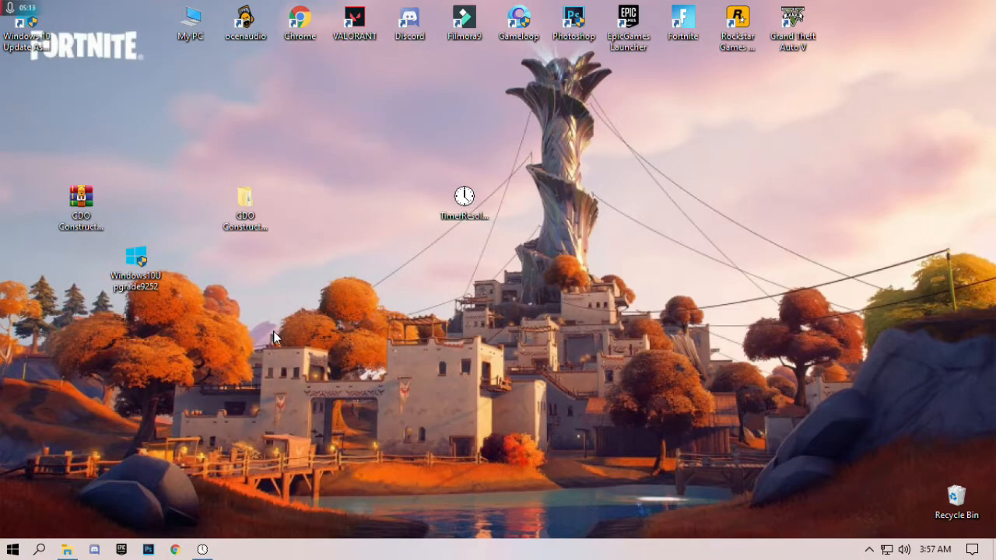
{"action": "mouse_move", "coordinate": [389, 203]}
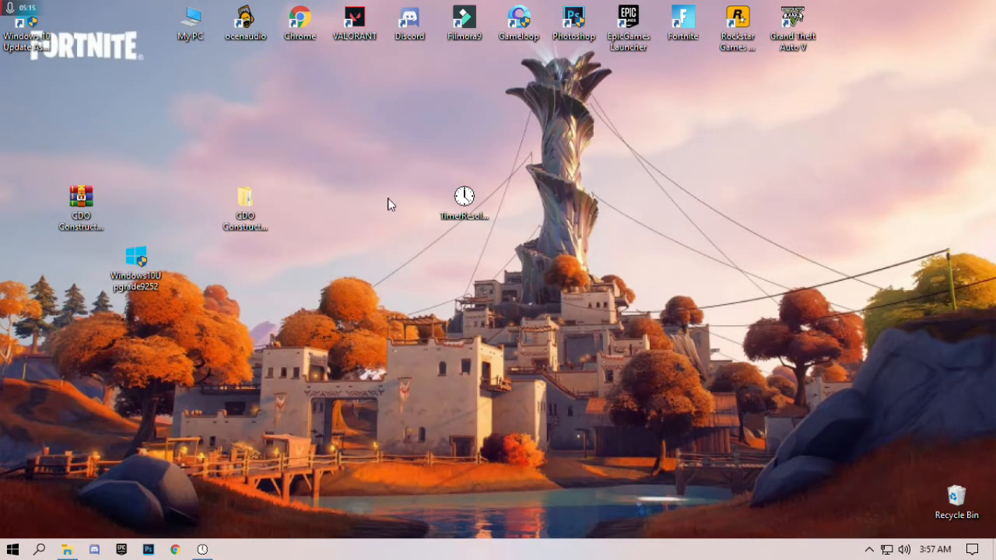
{"action": "mouse_move", "coordinate": [383, 239]}
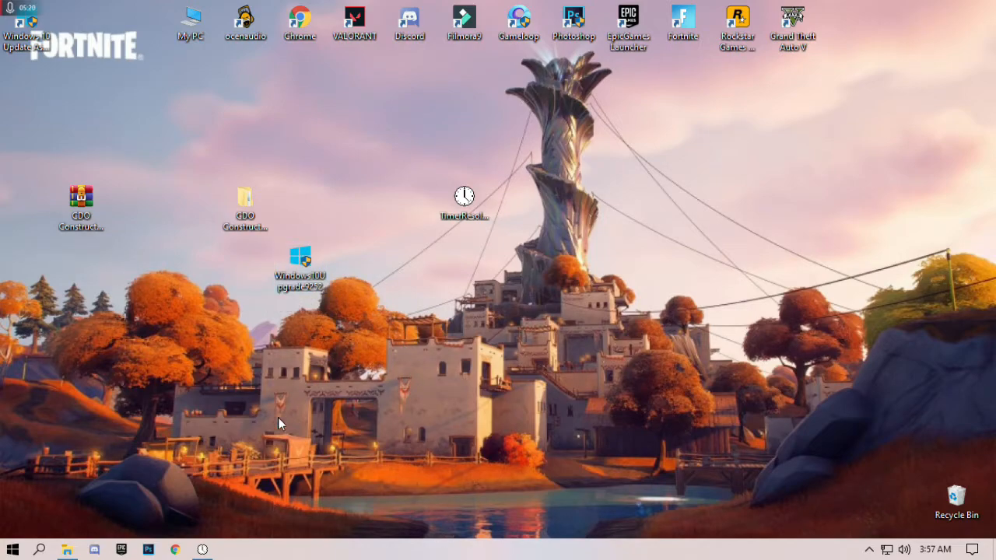
{"action": "mouse_move", "coordinate": [299, 280]}
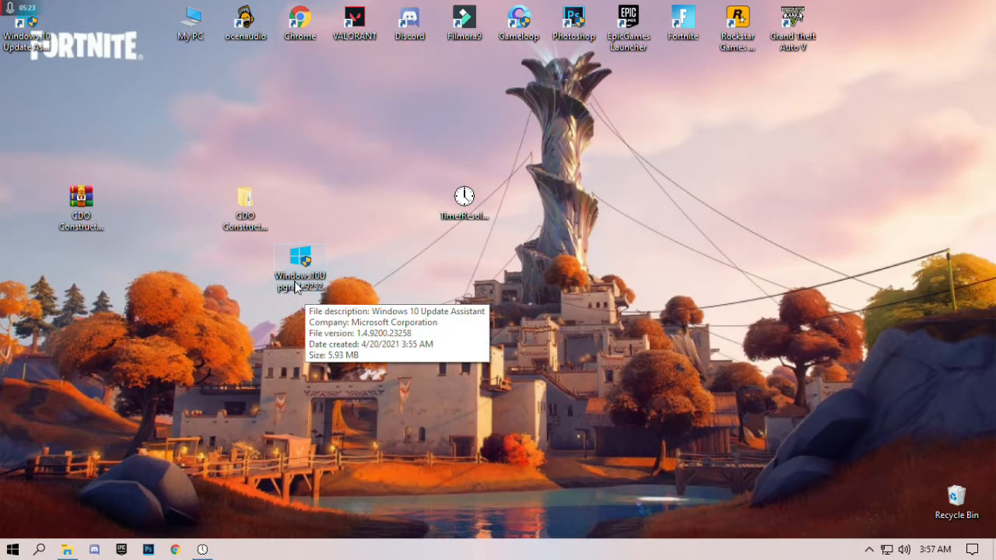
{"action": "mouse_move", "coordinate": [504, 383]}
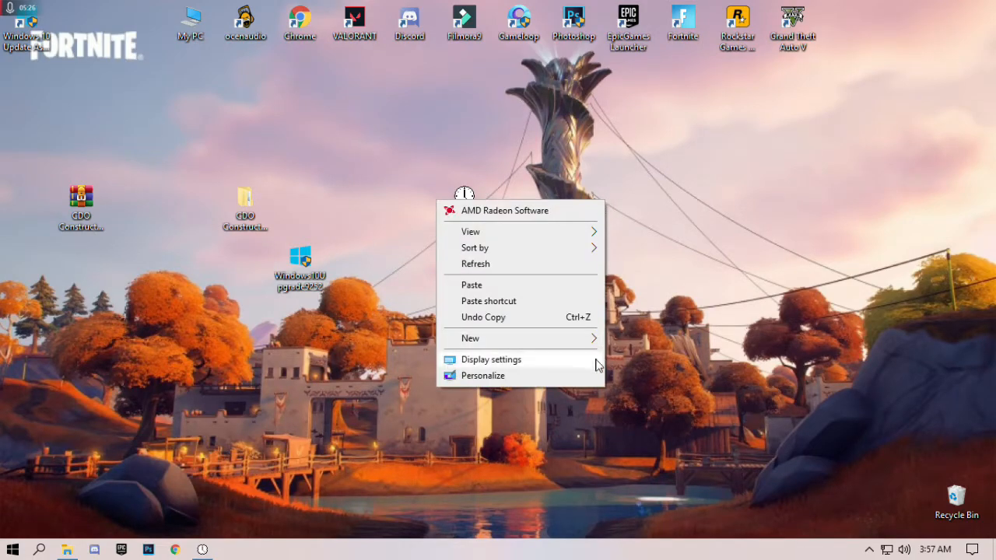
{"action": "left_click", "coordinate": [491, 357]}
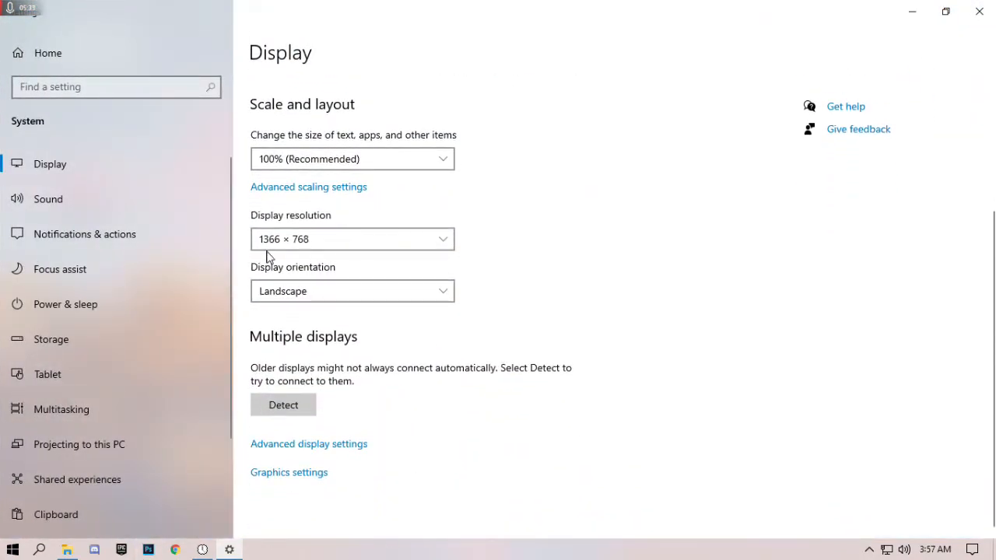
{"action": "left_click", "coordinate": [351, 240]}
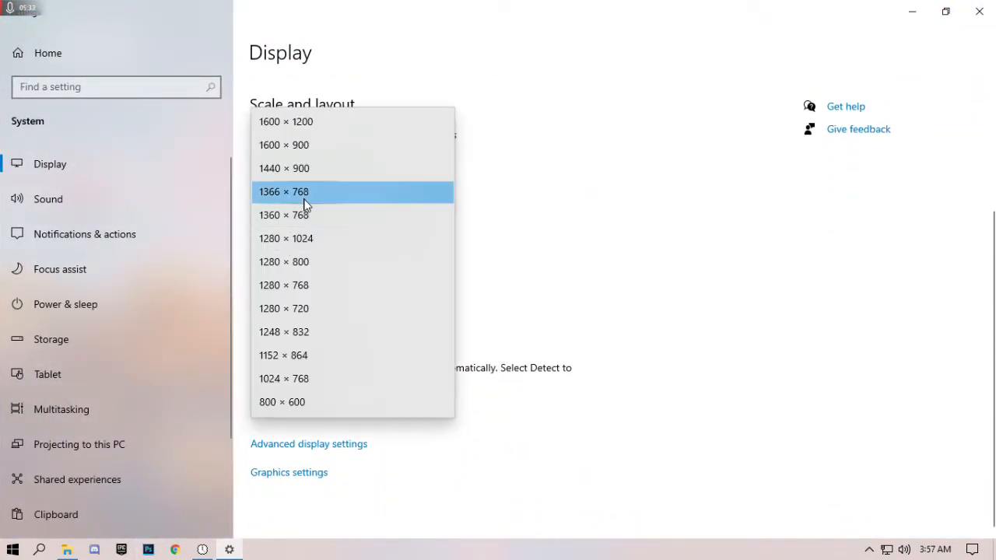
{"action": "mouse_move", "coordinate": [327, 243]}
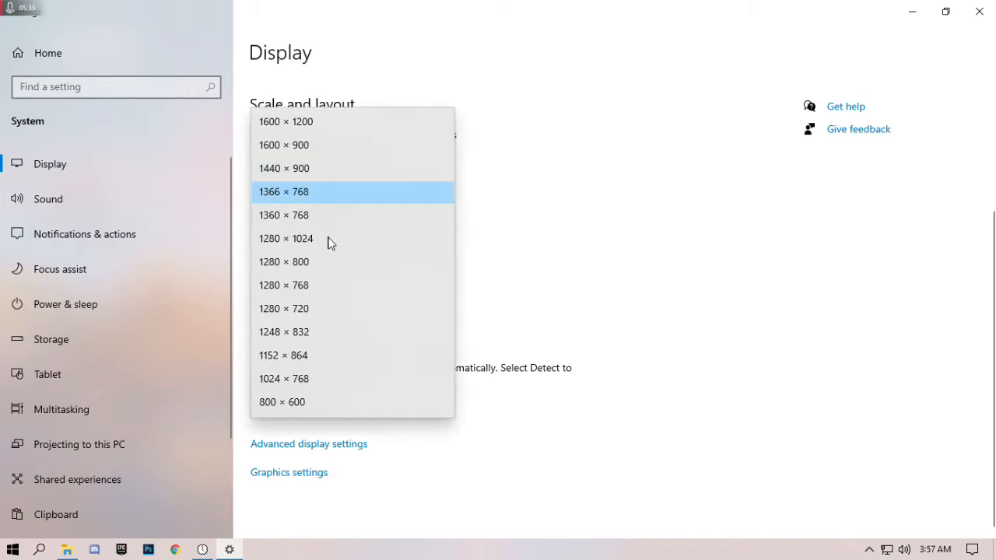
{"action": "mouse_move", "coordinate": [299, 205]}
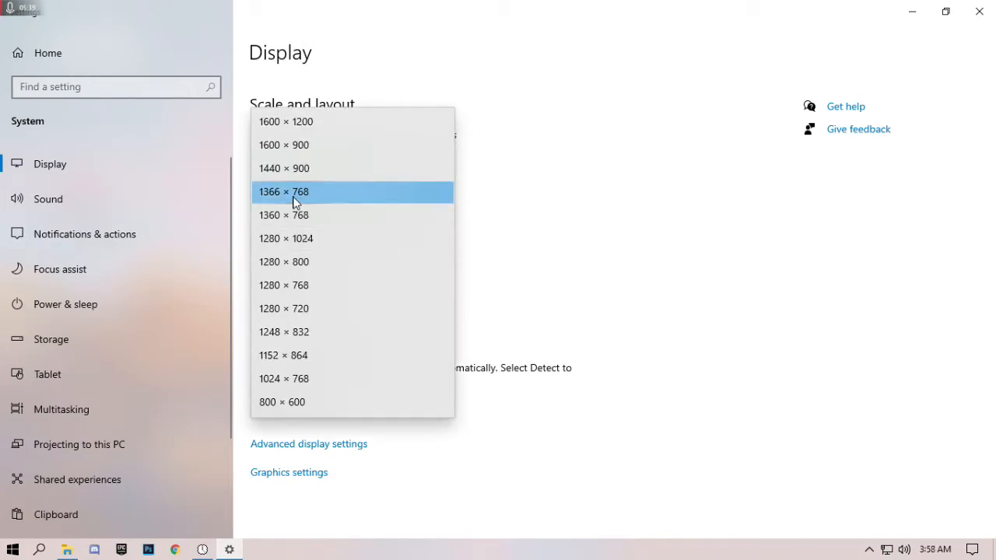
{"action": "mouse_move", "coordinate": [277, 201]}
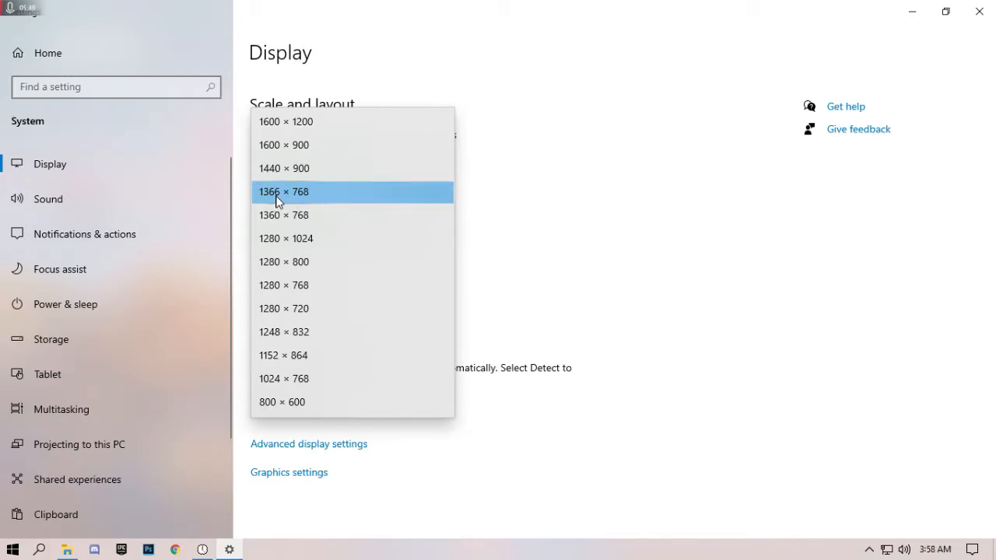
{"action": "mouse_move", "coordinate": [297, 202]}
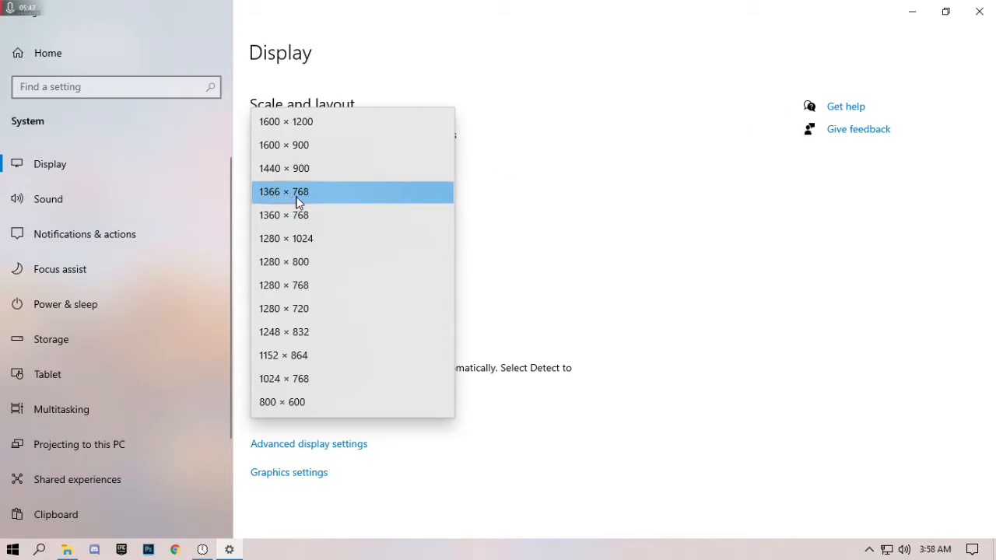
{"action": "left_click", "coordinate": [283, 191]}
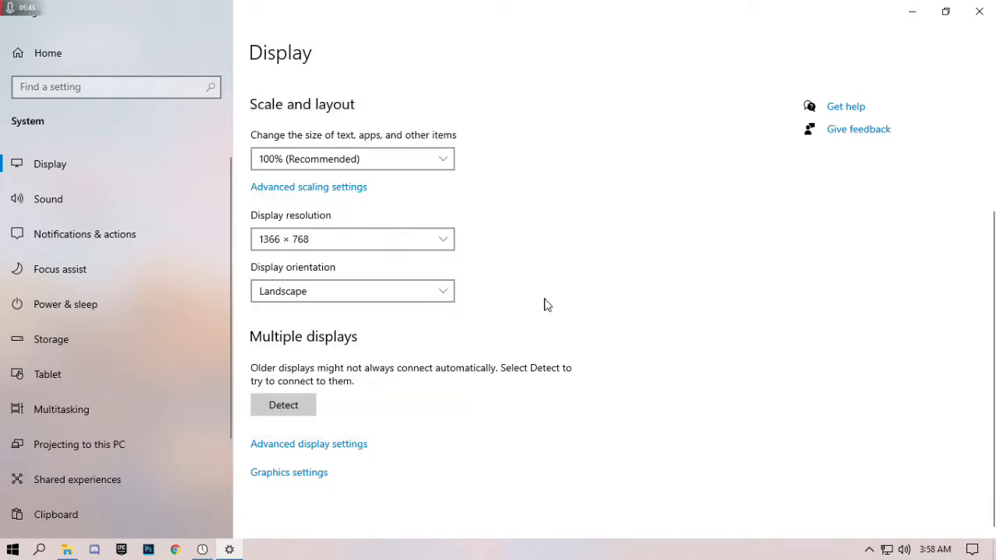
{"action": "left_click", "coordinate": [352, 240]}
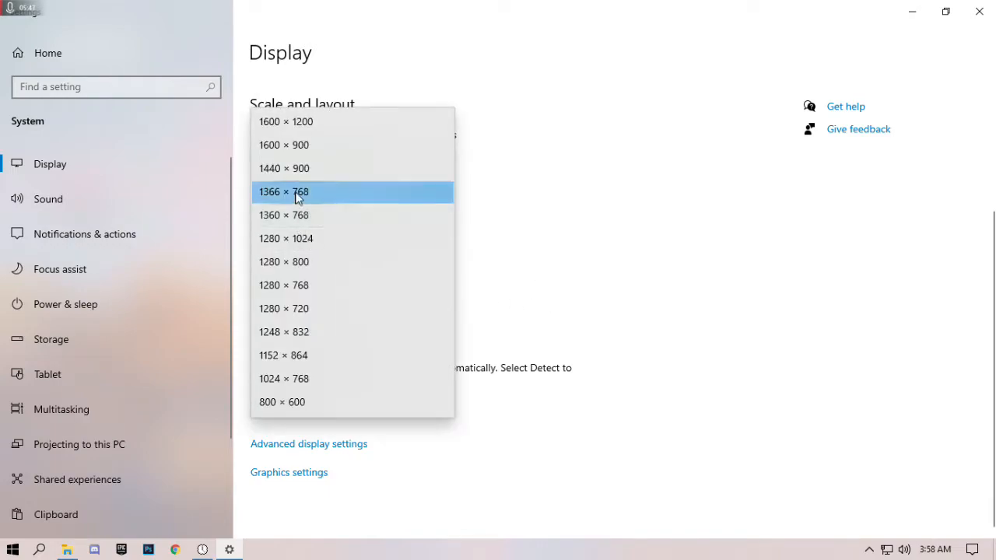
{"action": "mouse_move", "coordinate": [274, 196]}
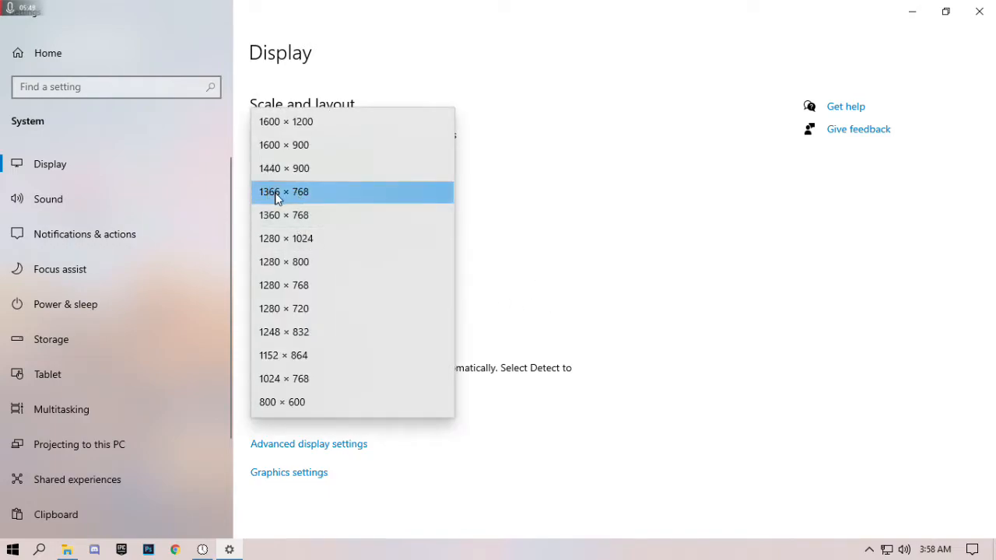
{"action": "left_click", "coordinate": [284, 191]}
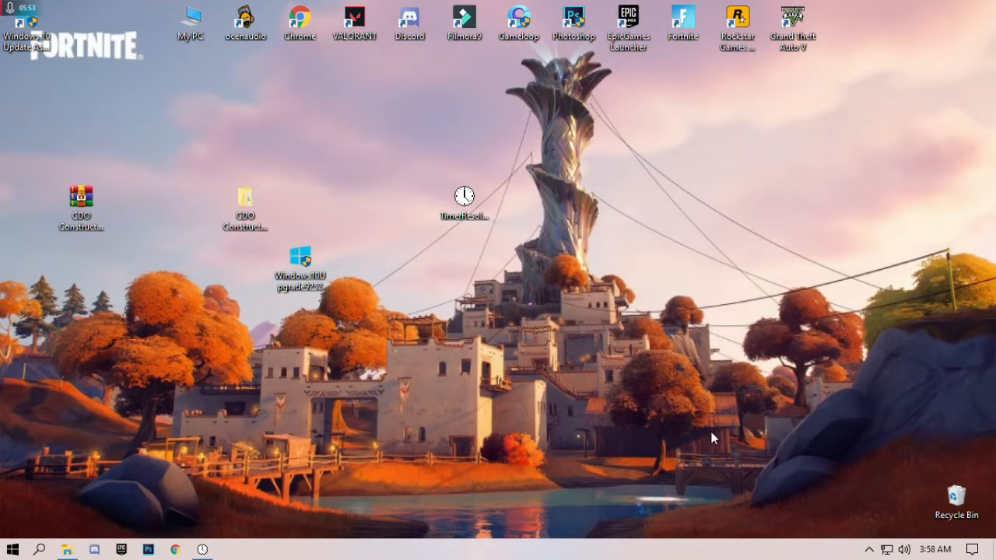
{"action": "mouse_move", "coordinate": [774, 404]}
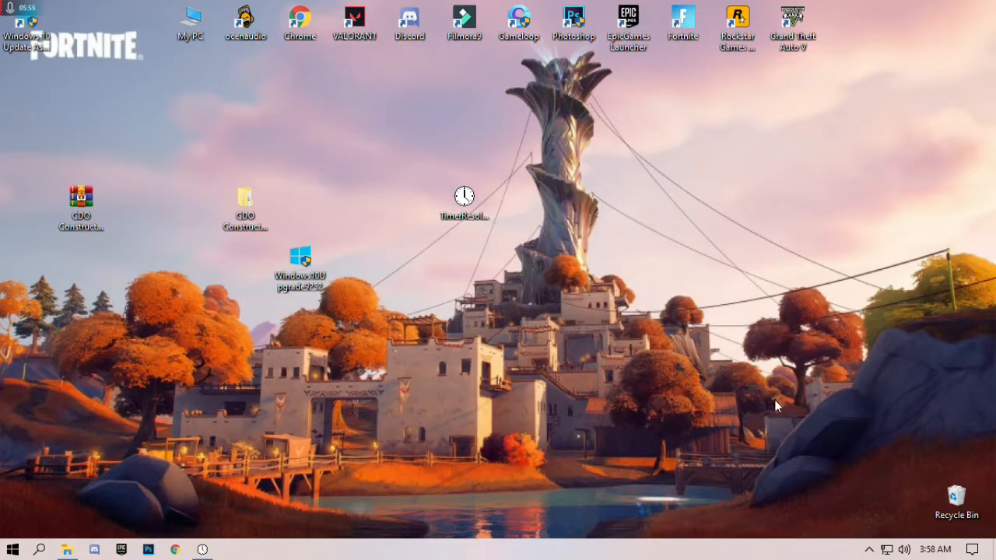
Step: Launch the Epic Games Launcher Library from its system tray icon menu
{"action": "left_click", "coordinate": [869, 549]}
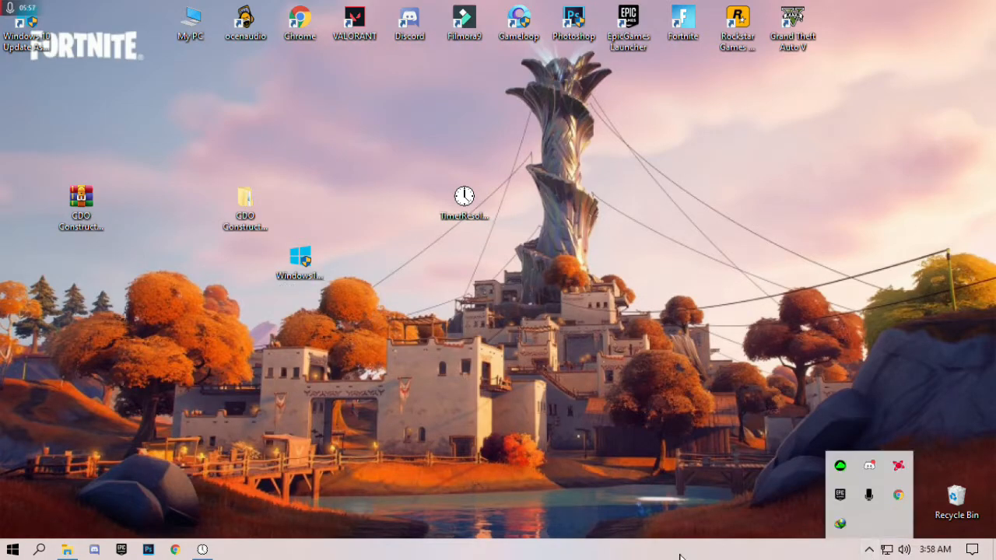
{"action": "left_click", "coordinate": [840, 495]}
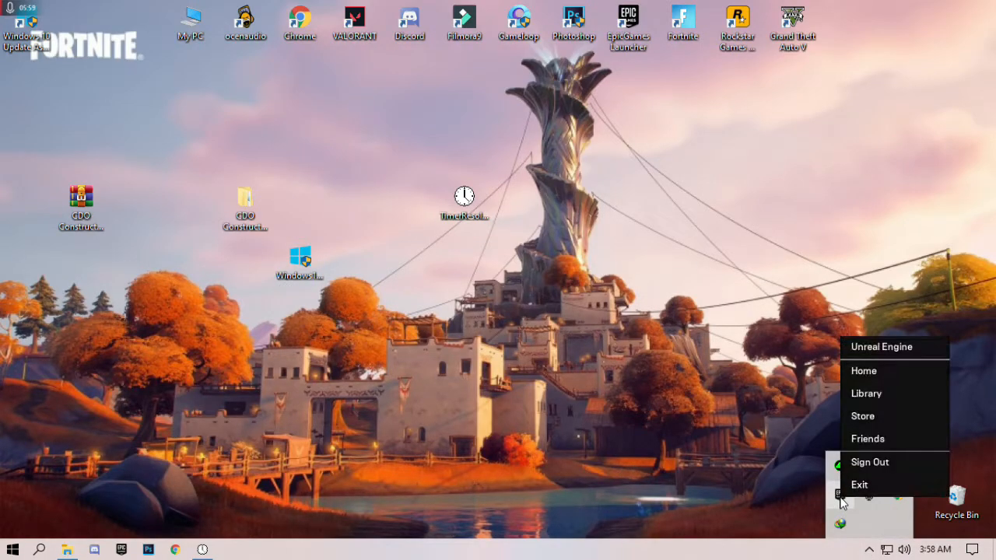
{"action": "mouse_move", "coordinate": [867, 392]}
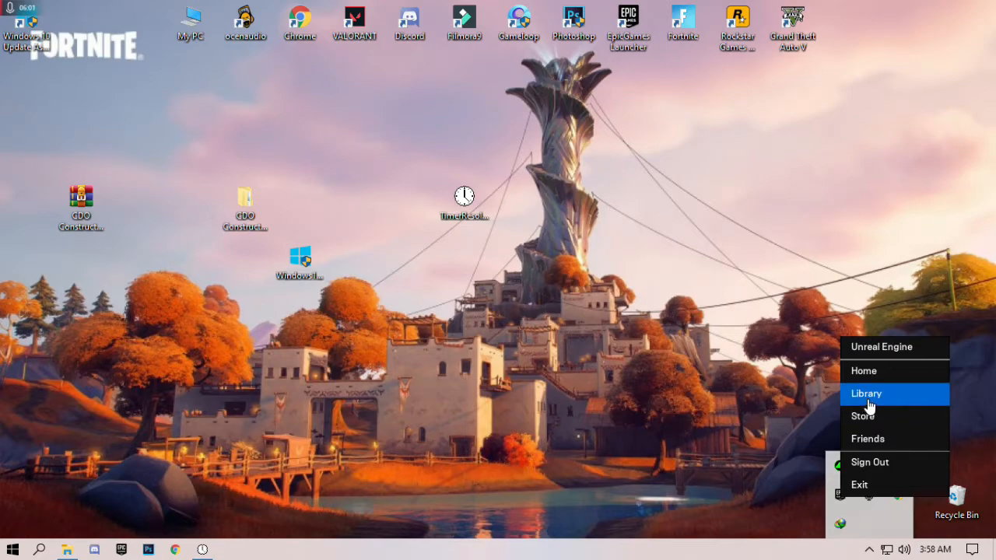
{"action": "left_click", "coordinate": [865, 392]}
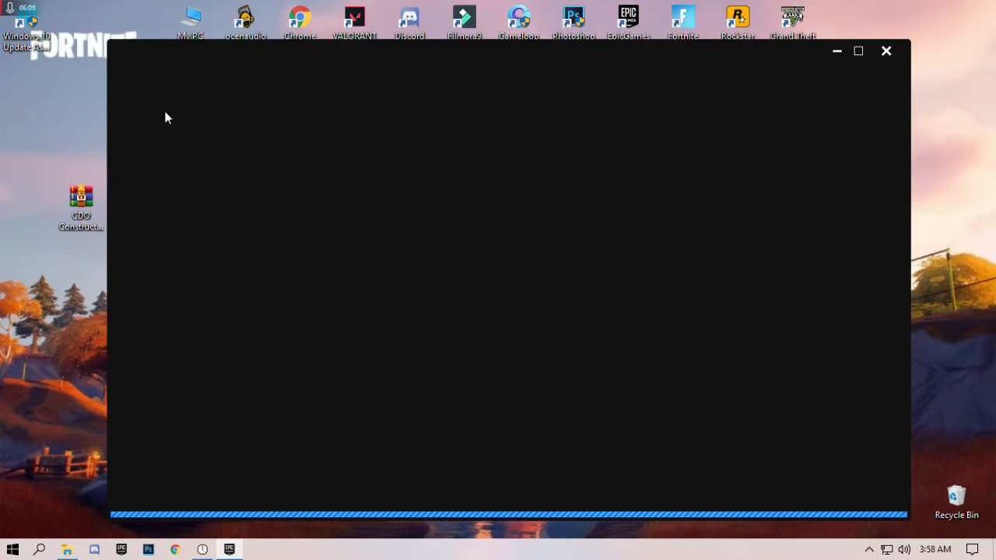
{"action": "mouse_move", "coordinate": [229, 102]}
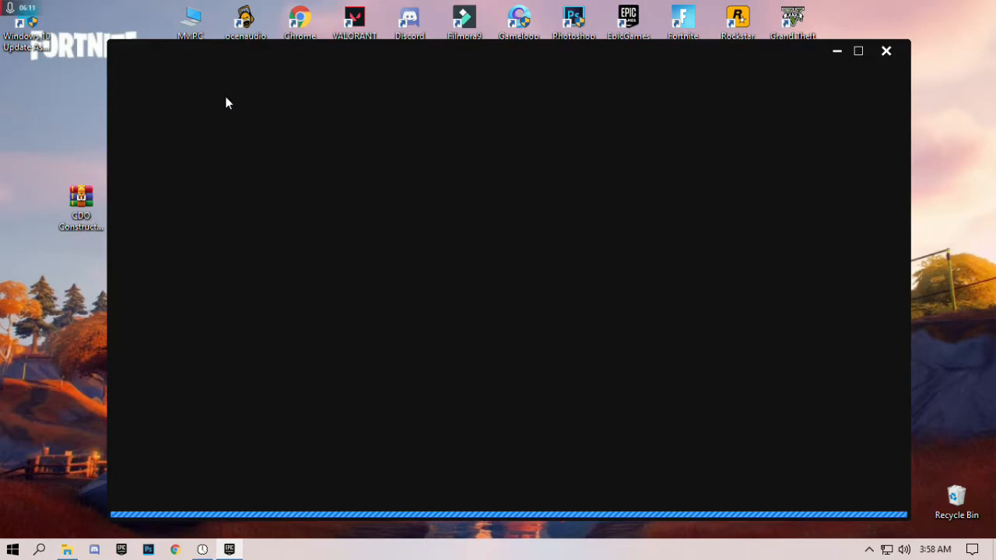
{"action": "mouse_move", "coordinate": [228, 82]}
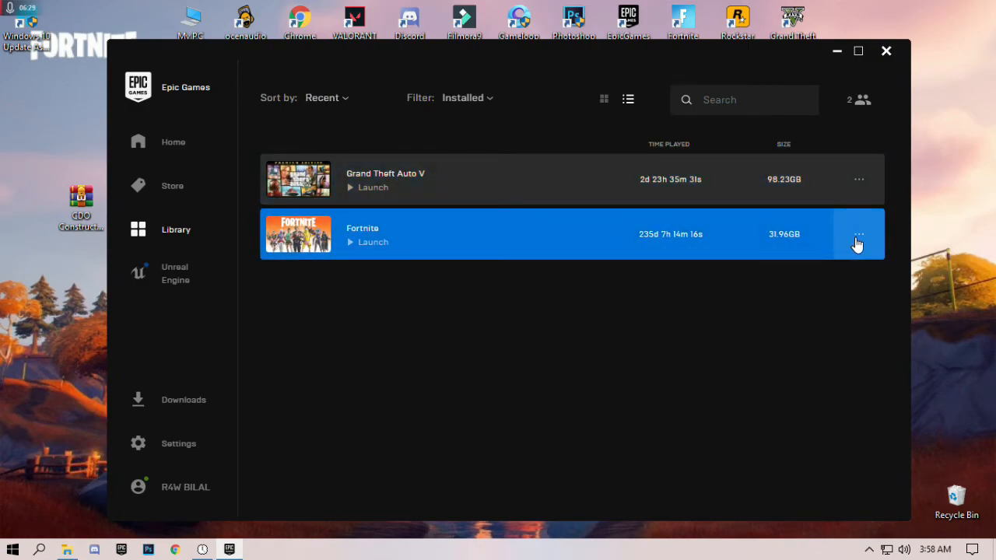
Step: Start verifying Fortnite's game files from its three-dot menu in the Library
{"action": "left_click", "coordinate": [859, 233]}
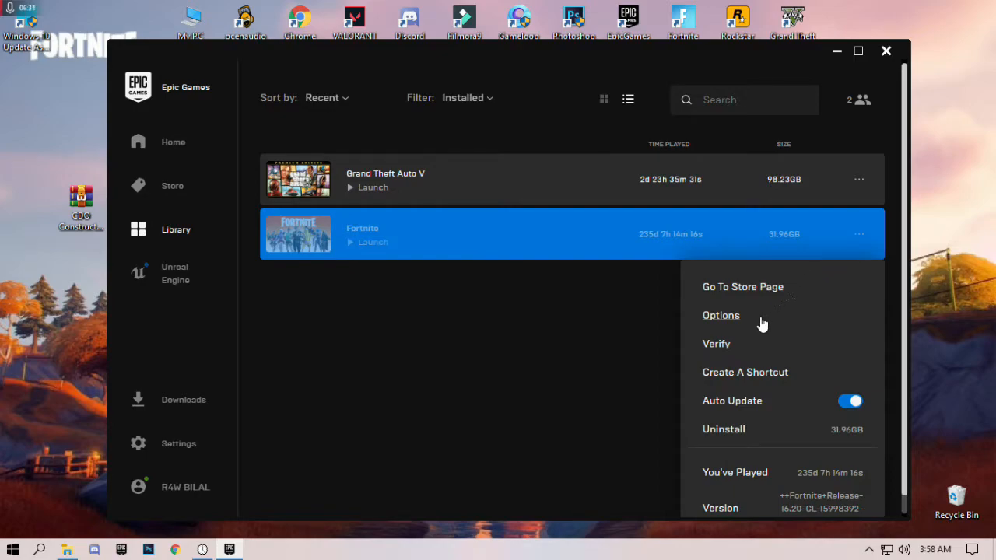
{"action": "mouse_move", "coordinate": [715, 344]}
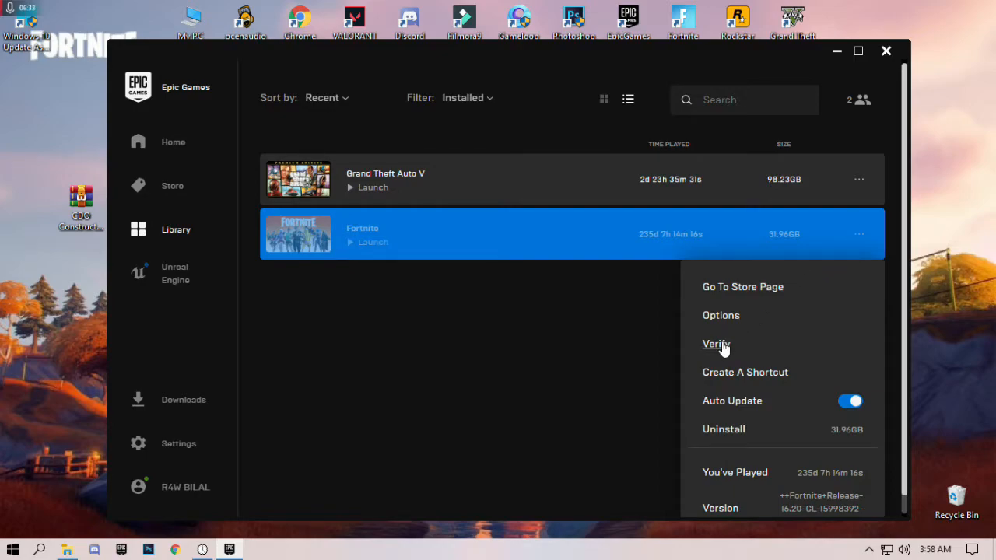
{"action": "left_click", "coordinate": [568, 349]}
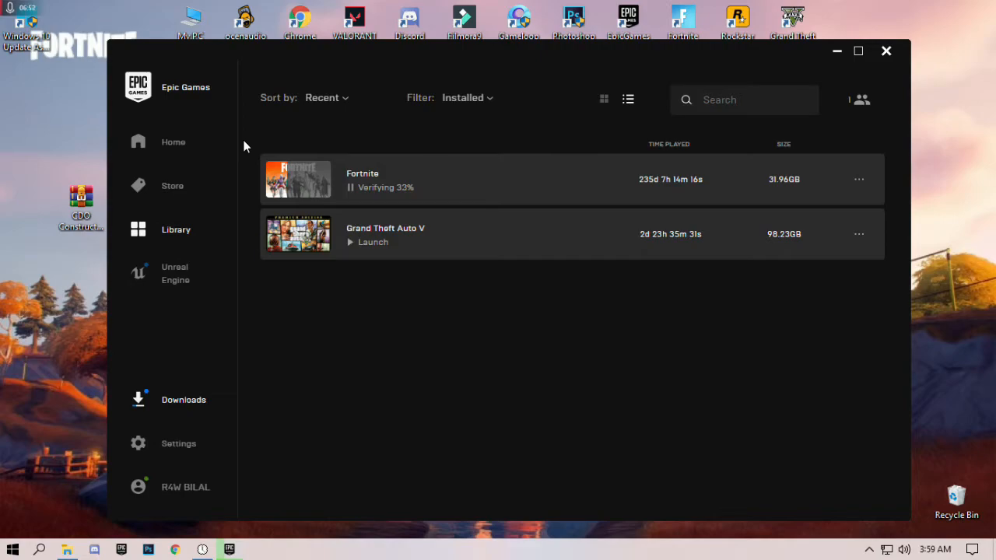
{"action": "mouse_move", "coordinate": [283, 53]}
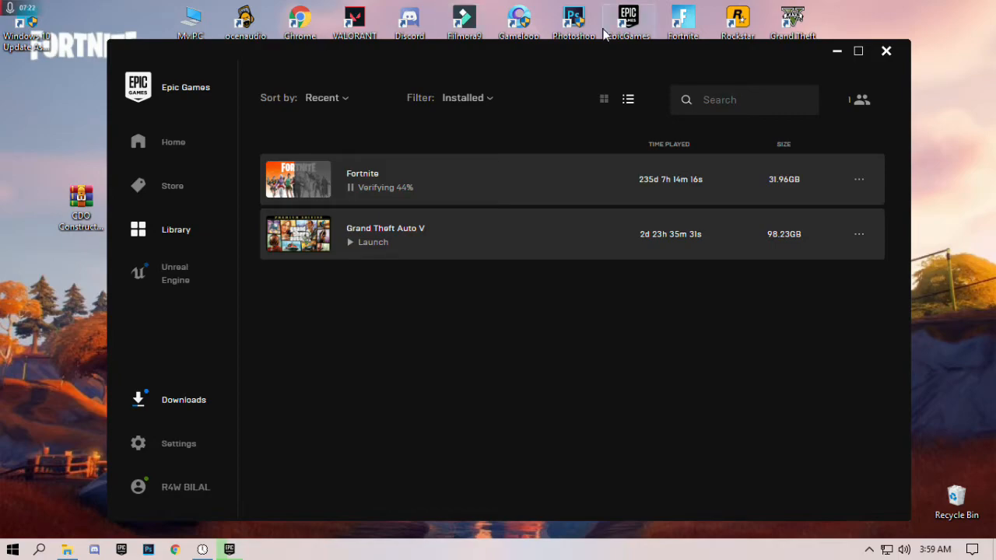
Step: Switch the Library to grid view while Fortnite's verification completes
{"action": "left_click", "coordinate": [184, 399]}
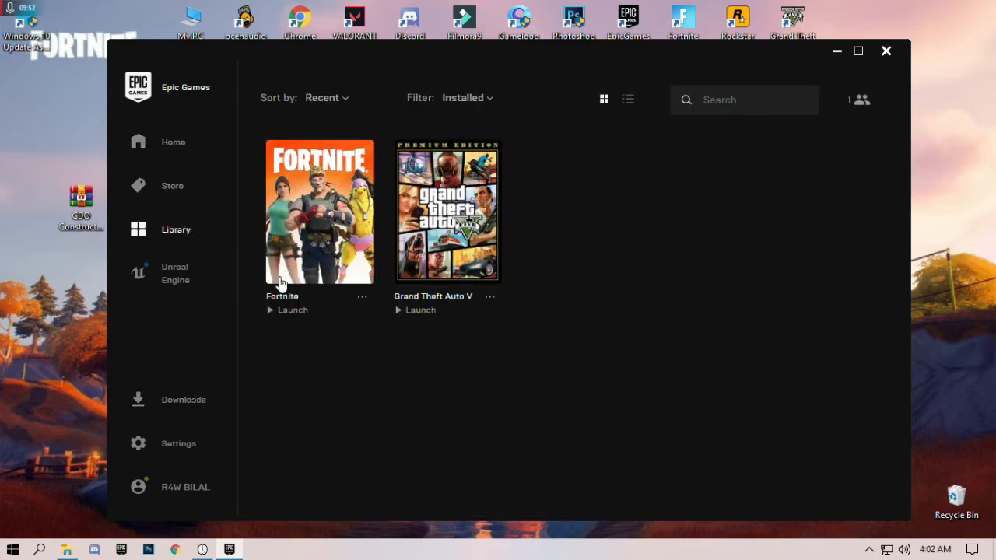
{"action": "mouse_move", "coordinate": [311, 246]}
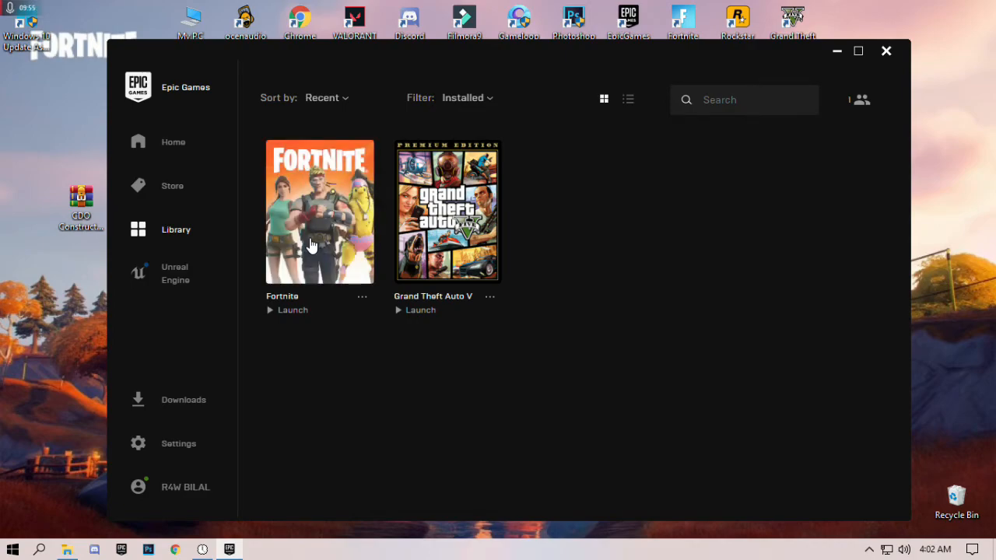
Step: Launch Fortnite from its Library tile
{"action": "left_click", "coordinate": [319, 211]}
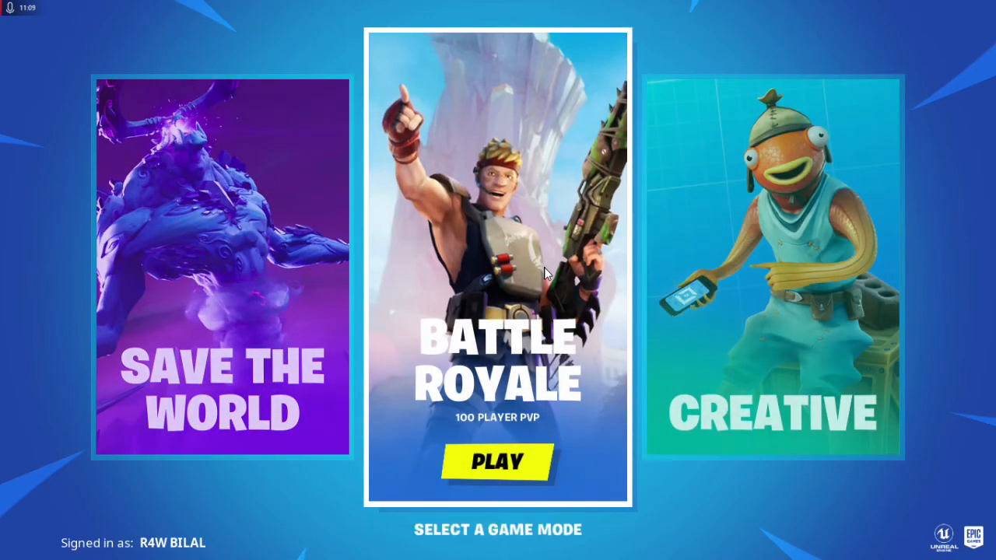
Step: Enter Battle Royale from the game mode screen, reaching the squads lobby
{"action": "left_click", "coordinate": [495, 461]}
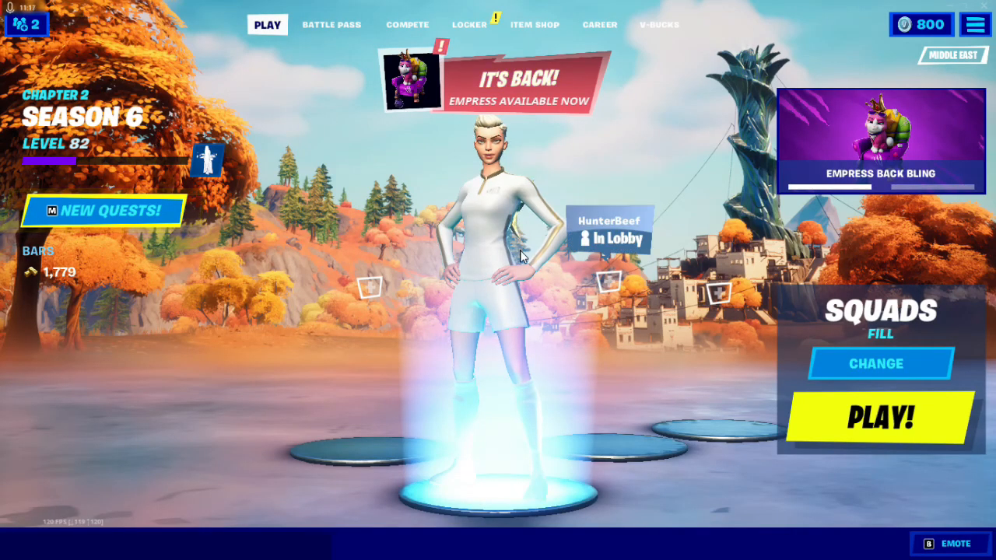